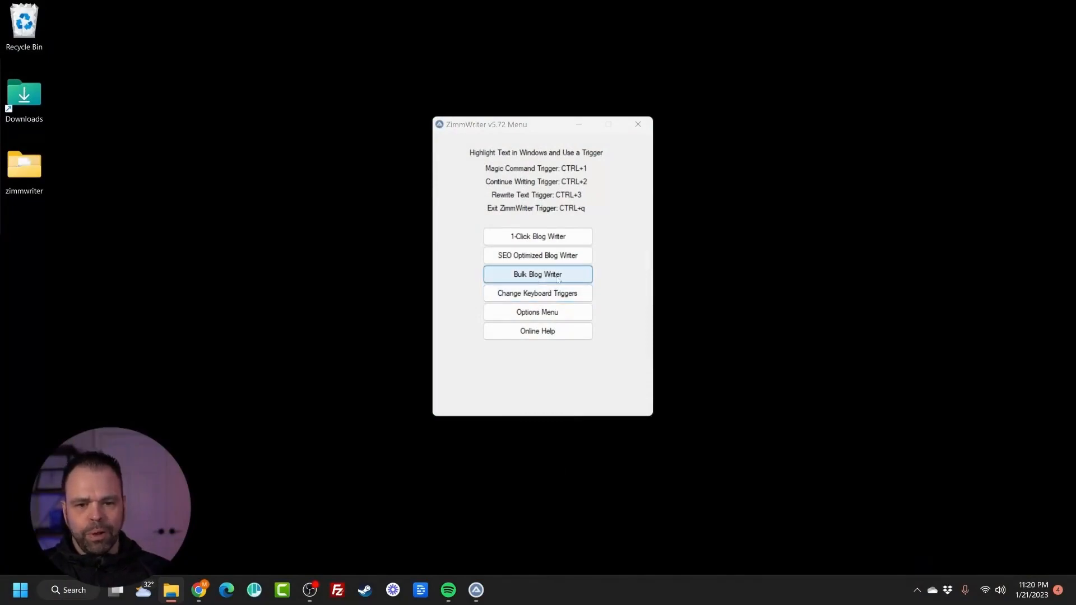
# In Bulk Blog Writer, enter 'How to Wash a Dog' and 'Best Types of Shampoo to Use When Washing a Dog'.
pyautogui.click(537, 274)
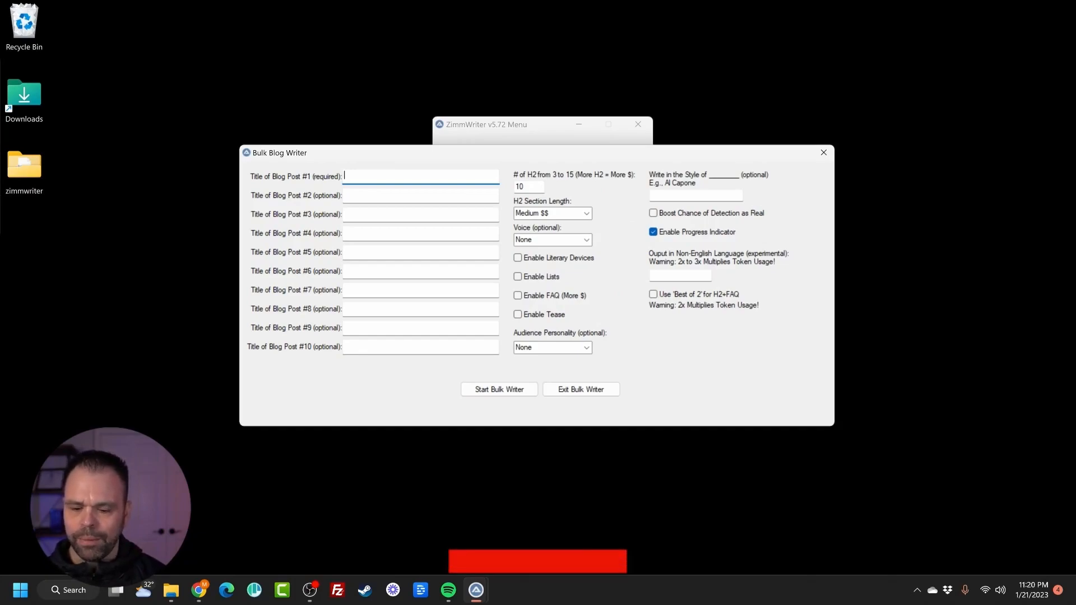
pyautogui.write('How to W')
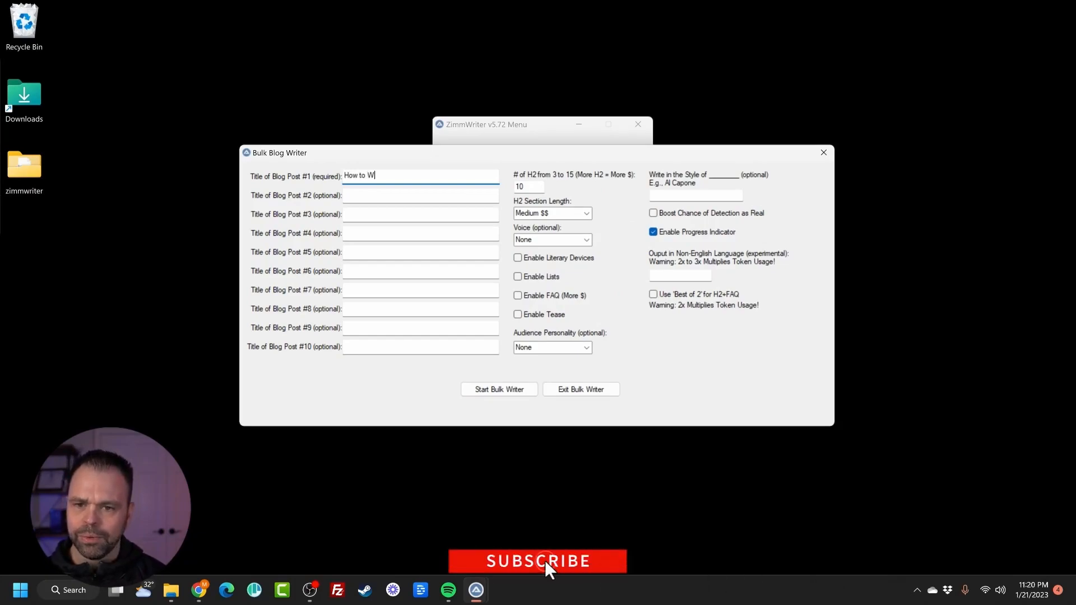
pyautogui.write('ash a Dog')
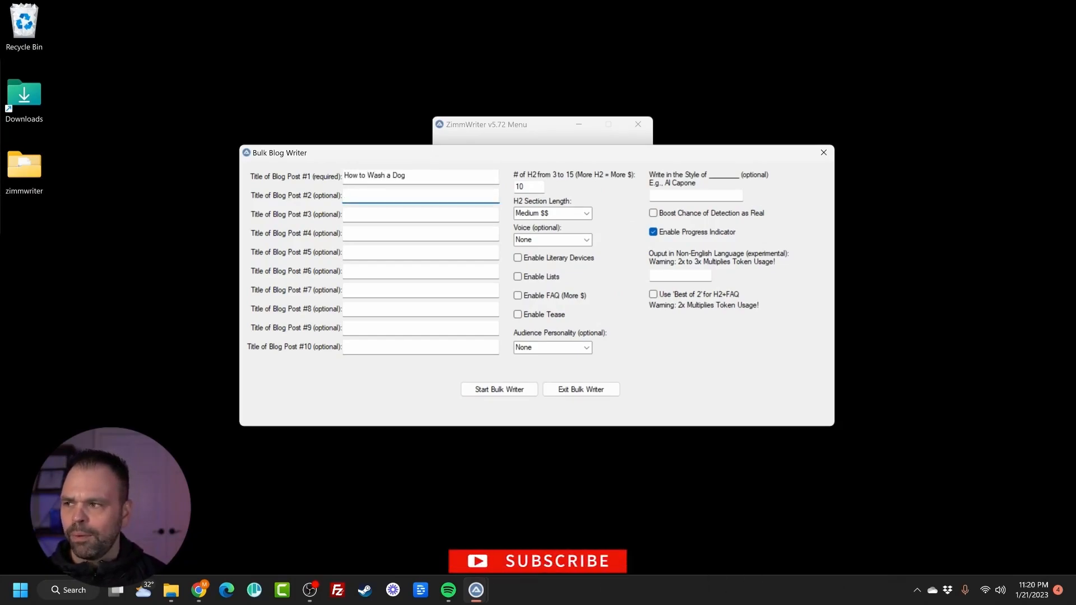
pyautogui.write('Best Types of Sh')
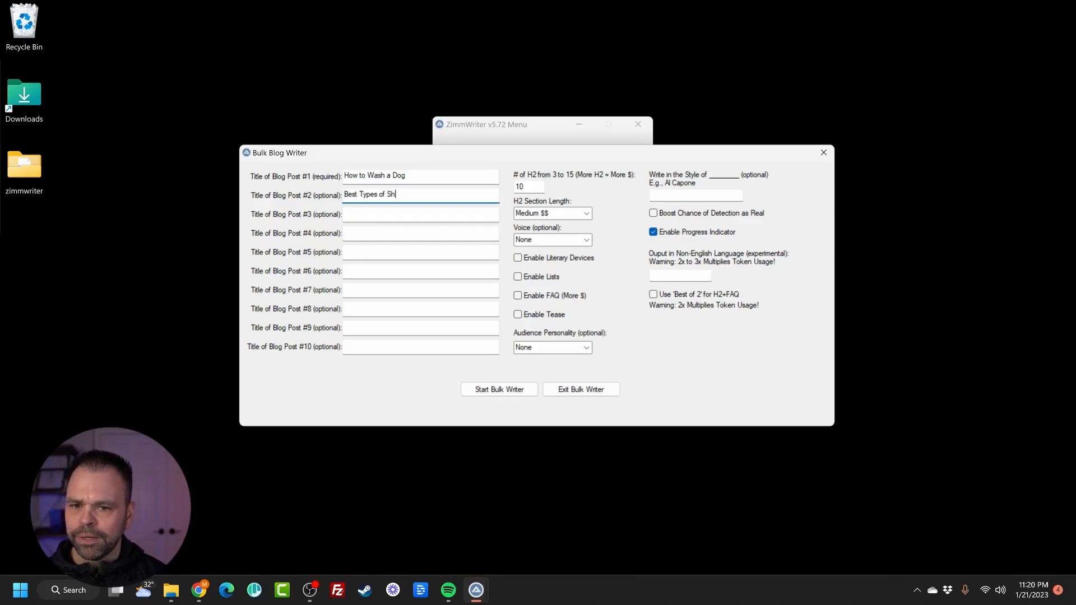
pyautogui.write('ampoo to W')
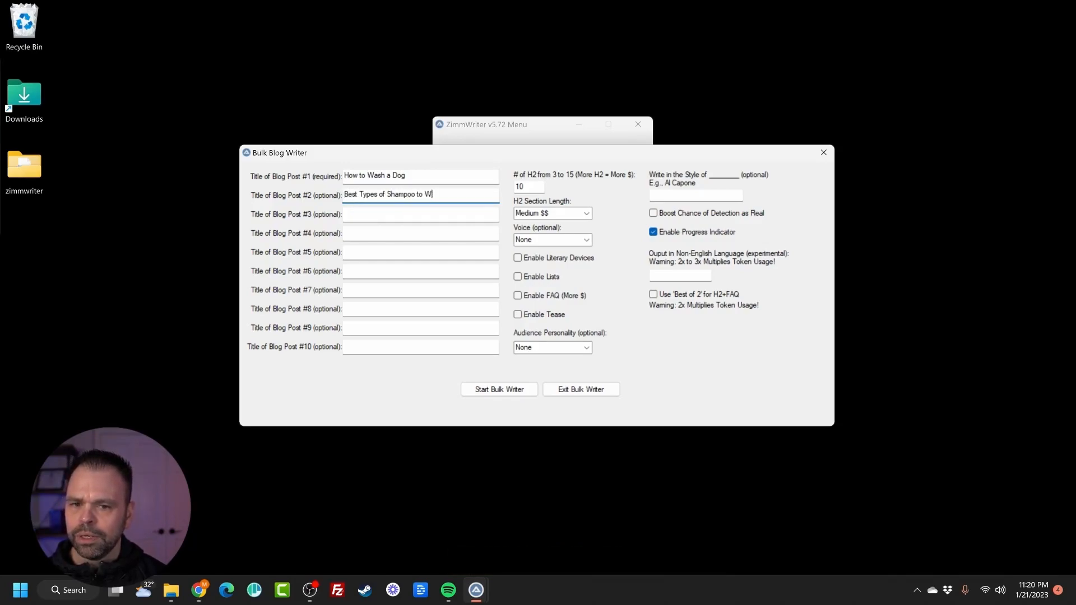
pyautogui.write('se When Washing a')
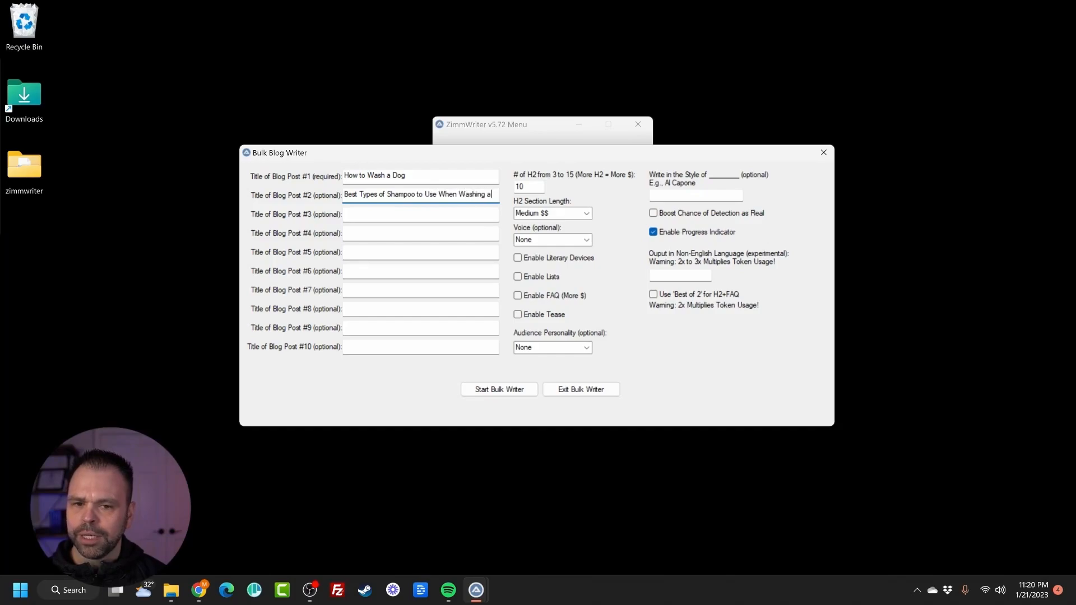
# Enter titles 'Secrets to Keep Fleas Off Your Dog', 'How to Get Skunk Off Your Dog', 'Tips to Wash a Dog Bed'.
pyautogui.write('Secrets to K')
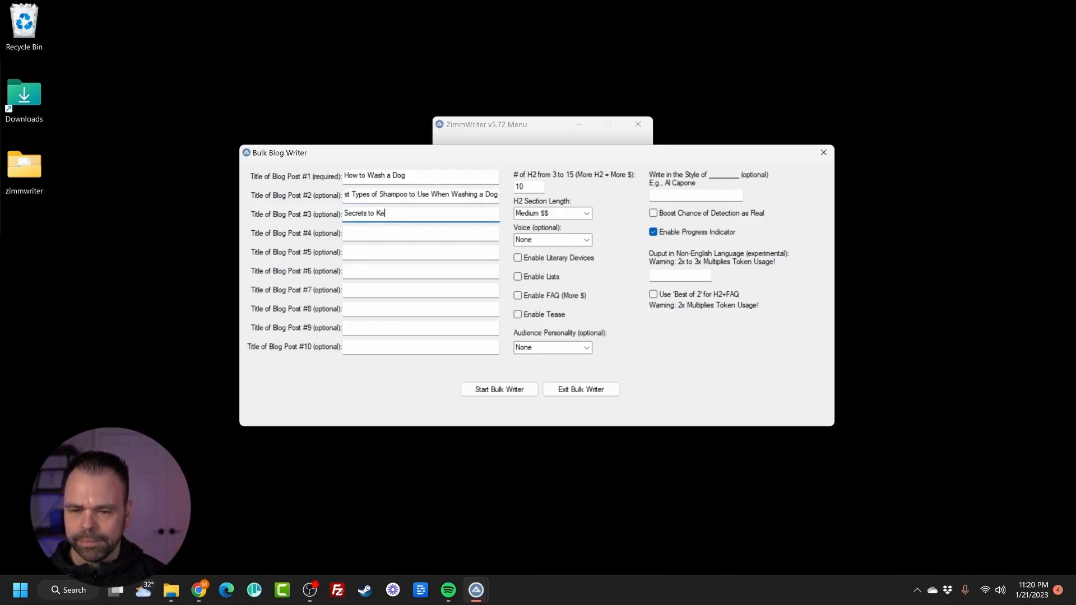
pyautogui.write('ep Fleas Off Your Dog')
pyautogui.click(420, 233)
pyautogui.write('How to G')
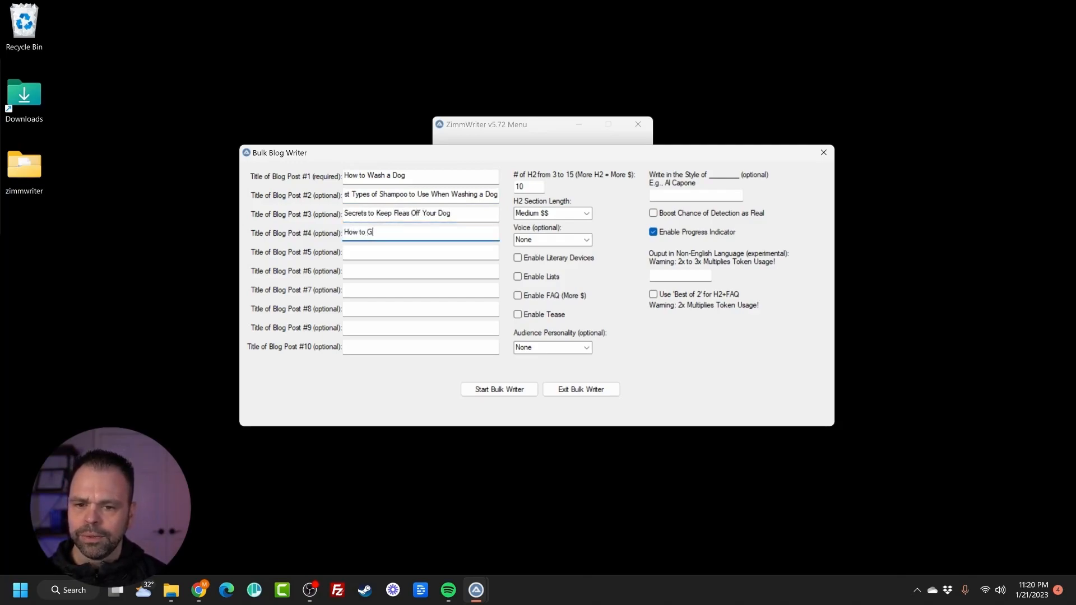
pyautogui.write('et Skunk')
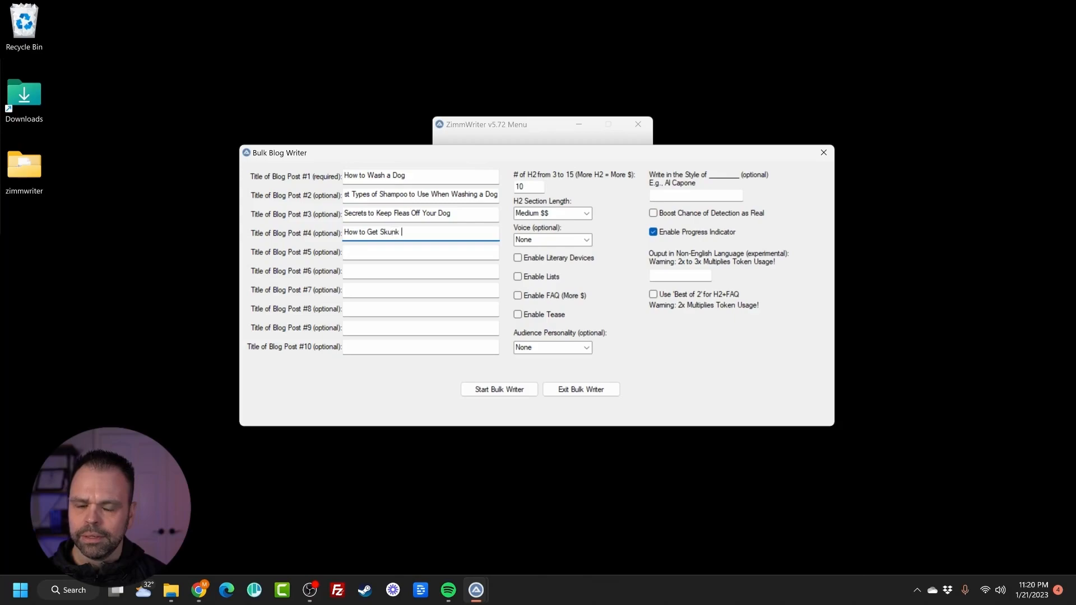
pyautogui.write('Off Your Dog')
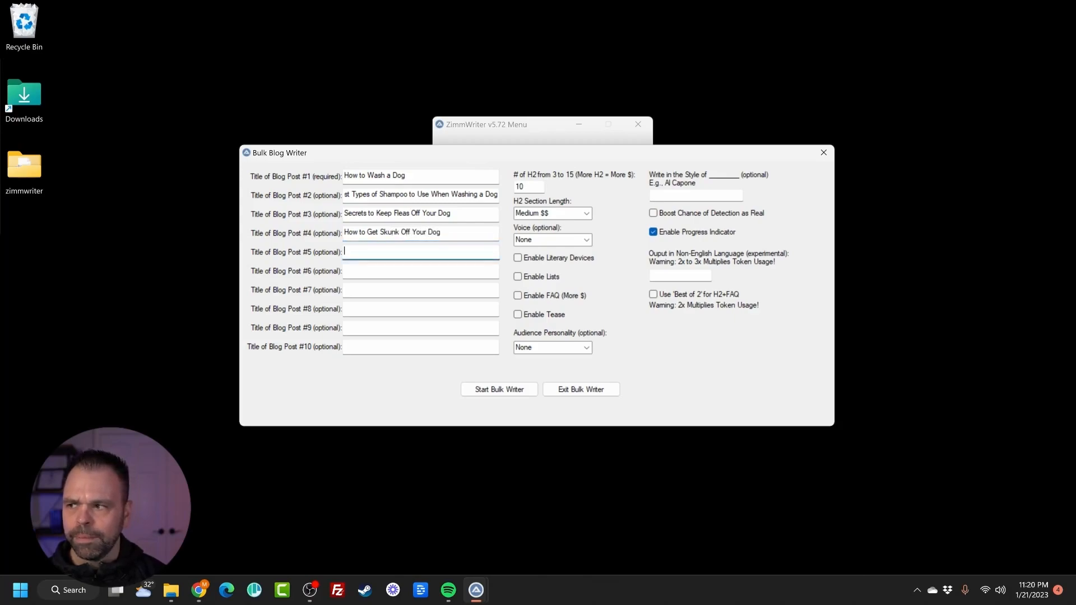
pyautogui.write('Tp')
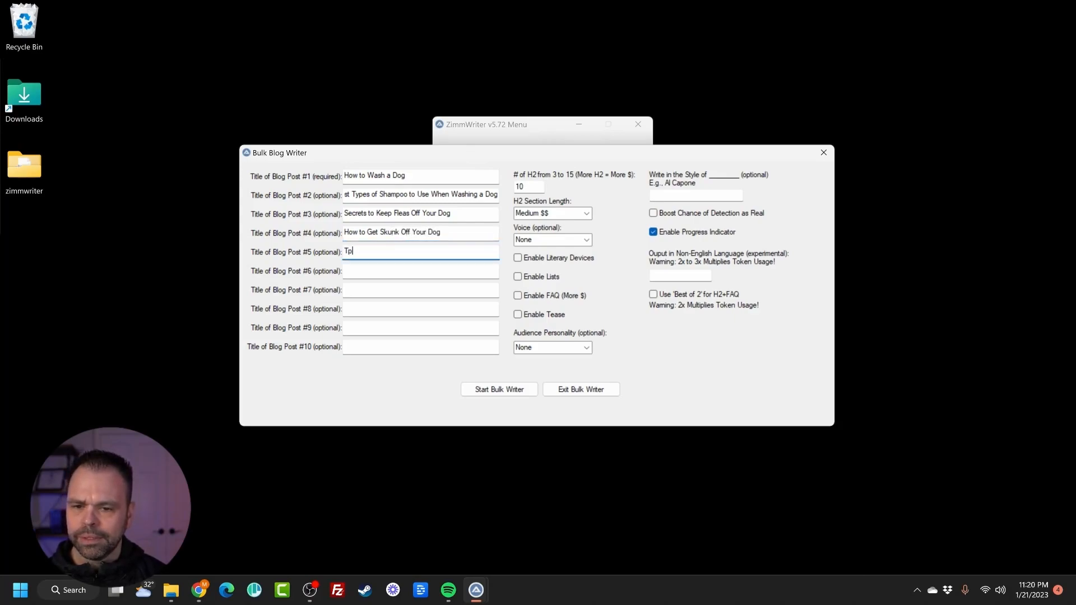
pyautogui.write('ips to Wash a Dog')
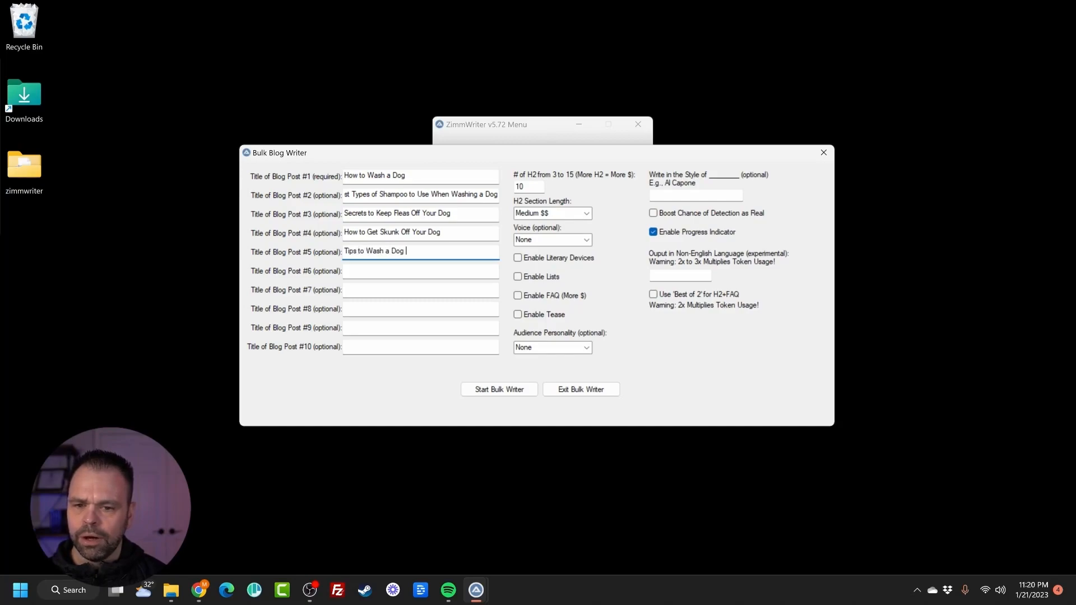
pyautogui.write('Bed')
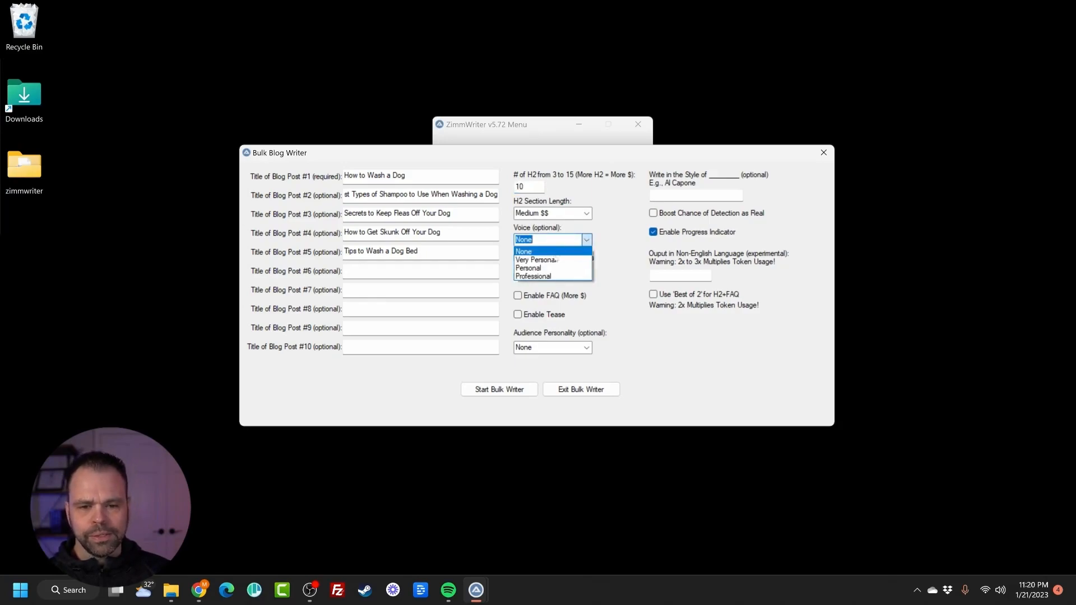
pyautogui.moveTo(542, 260)
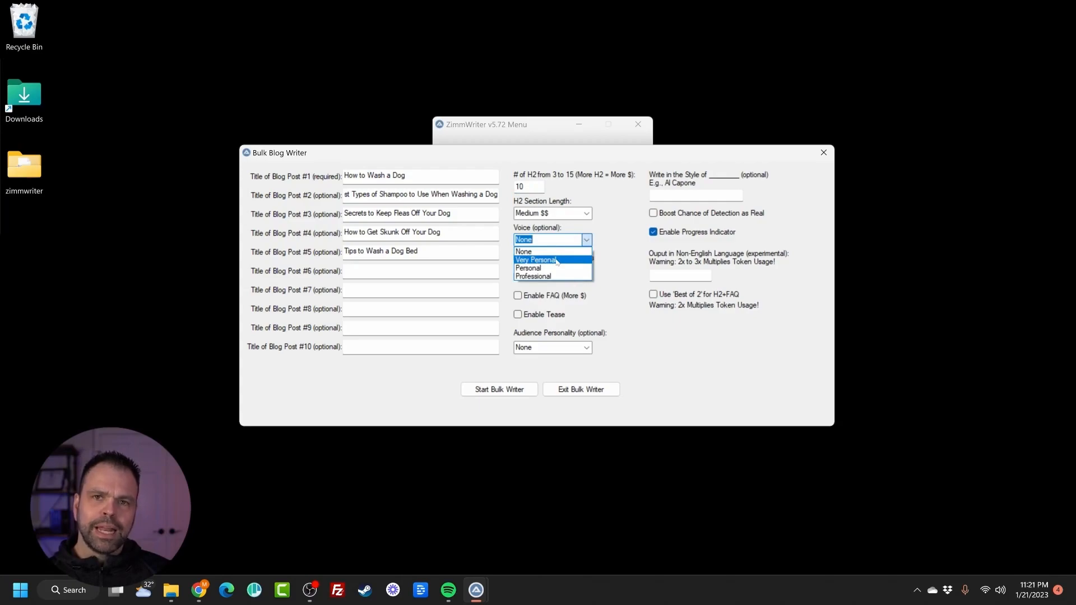
# Choose Personal voice, literary devices, lists and a Caregiver audience, and boost detection as real.
pyautogui.click(528, 268)
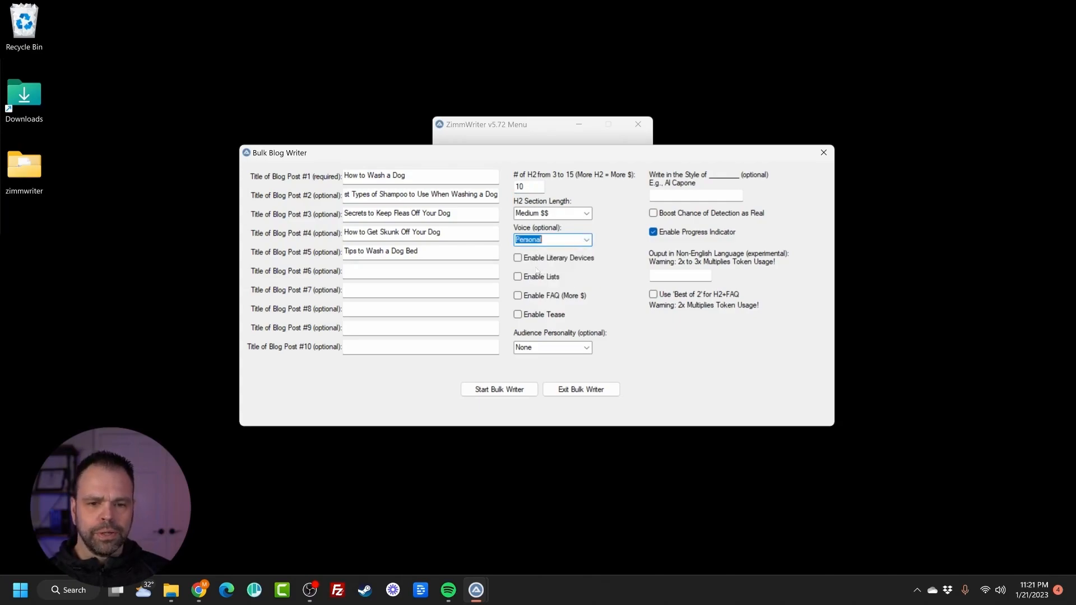
pyautogui.click(517, 257)
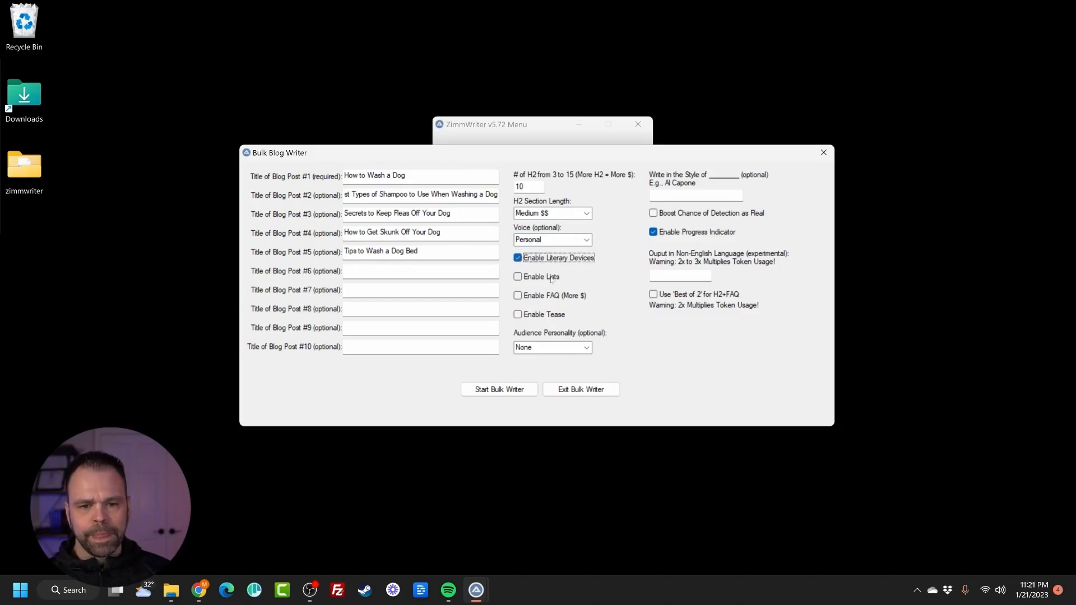
pyautogui.click(517, 276)
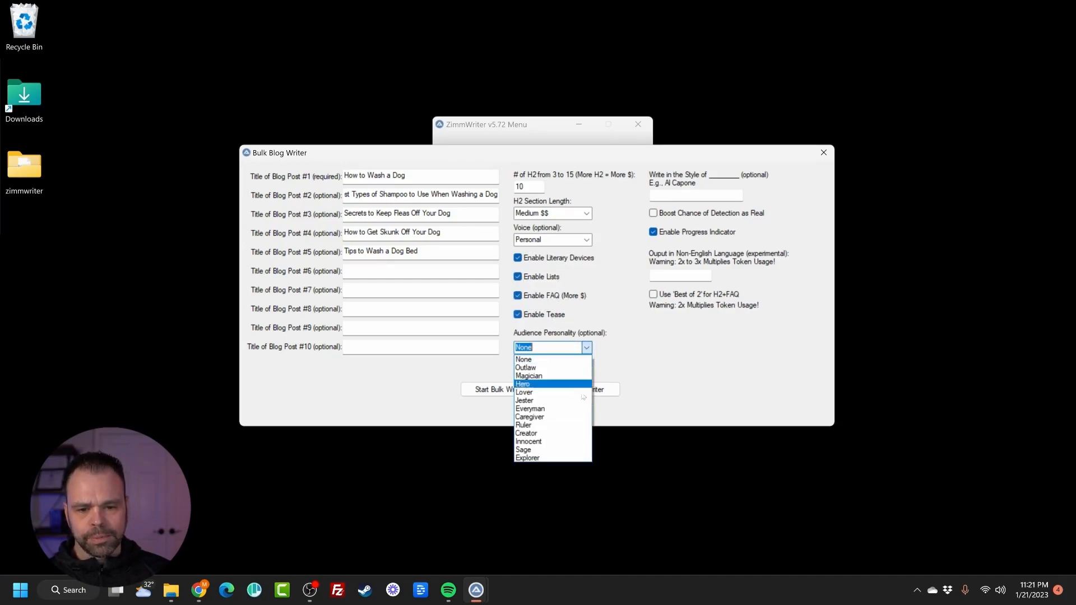
pyautogui.moveTo(530, 417)
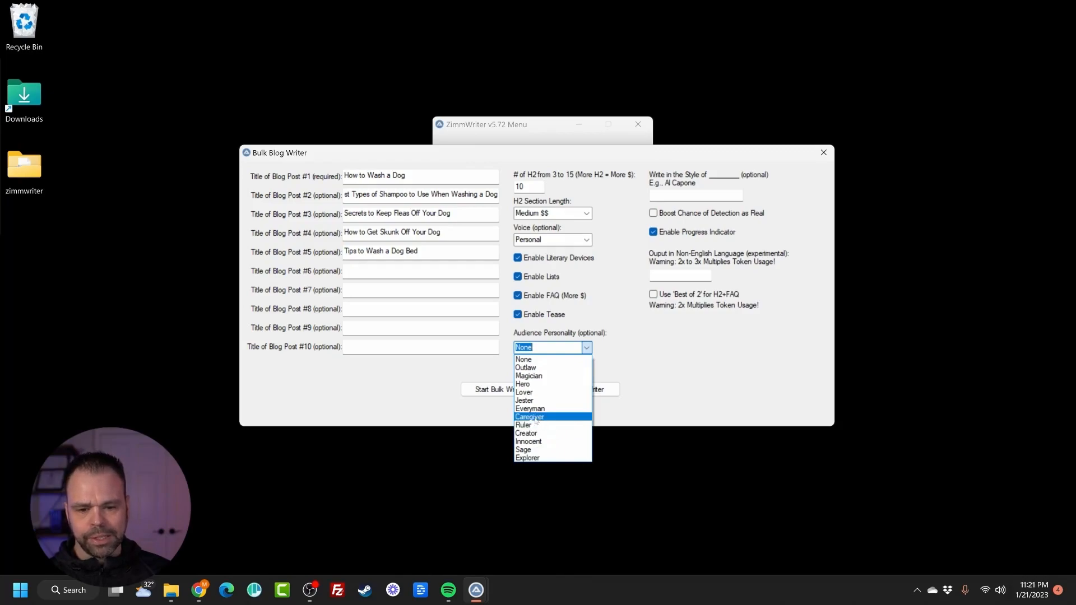
pyautogui.click(529, 416)
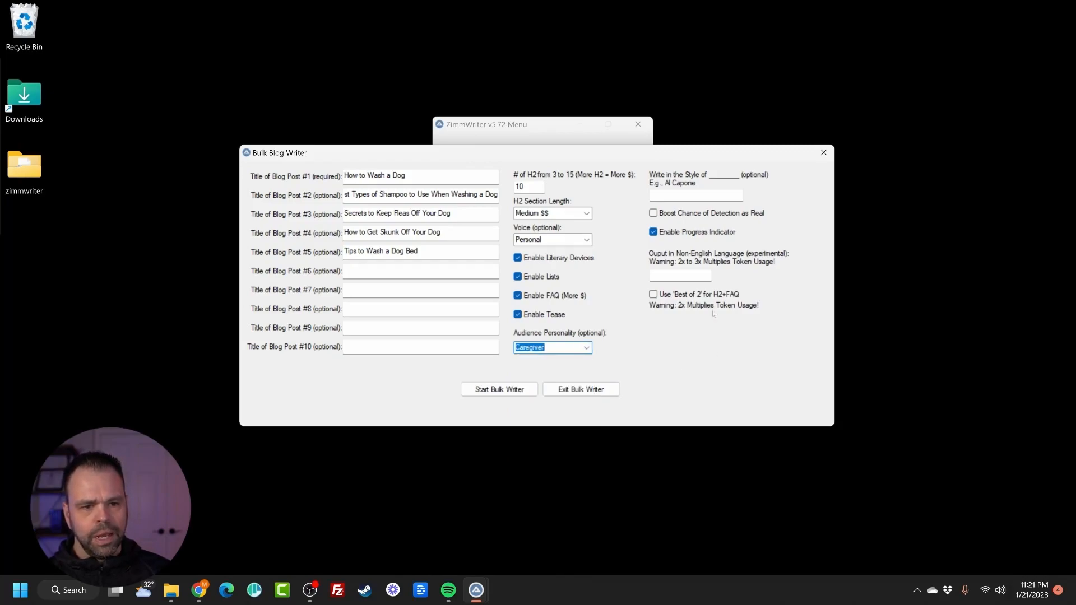
pyautogui.moveTo(622, 207)
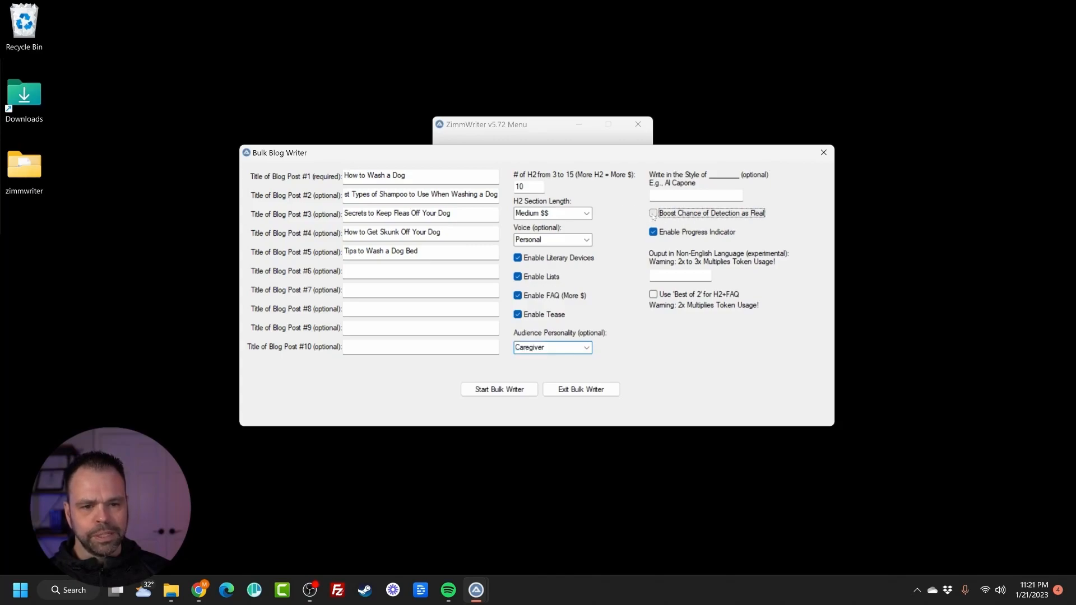
pyautogui.click(652, 213)
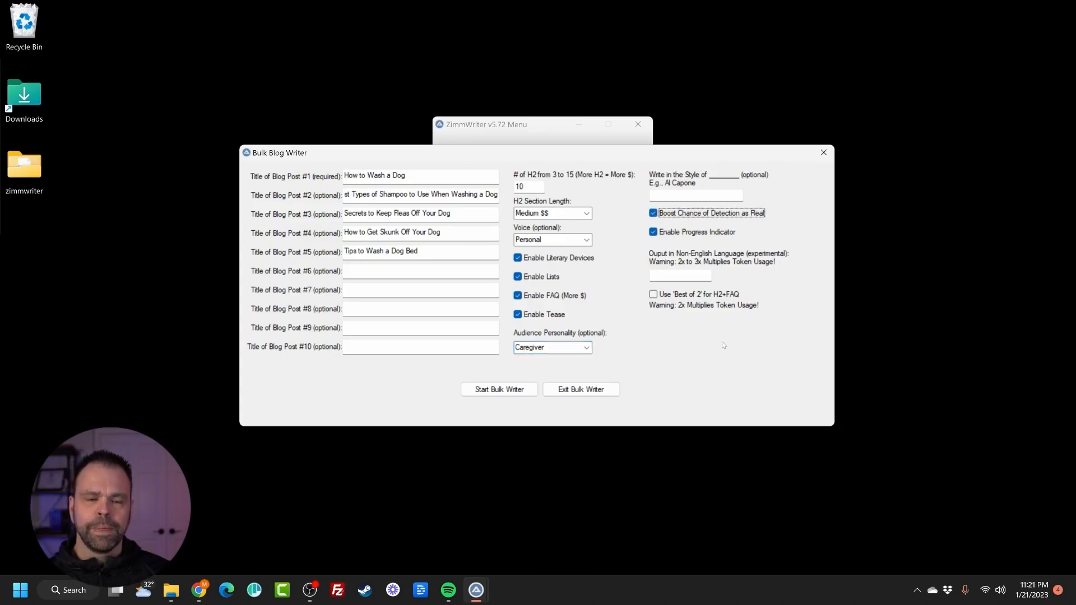
pyautogui.moveTo(733, 360)
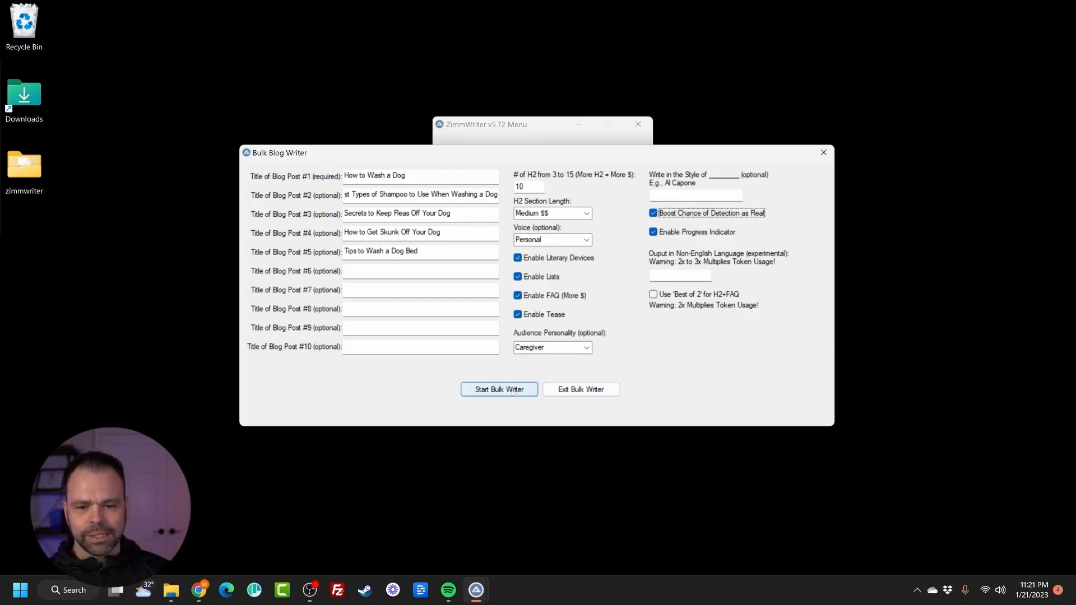
# Start the bulk writer, confirm the background notice, and dismiss the five-posts-finished message.
pyautogui.click(499, 389)
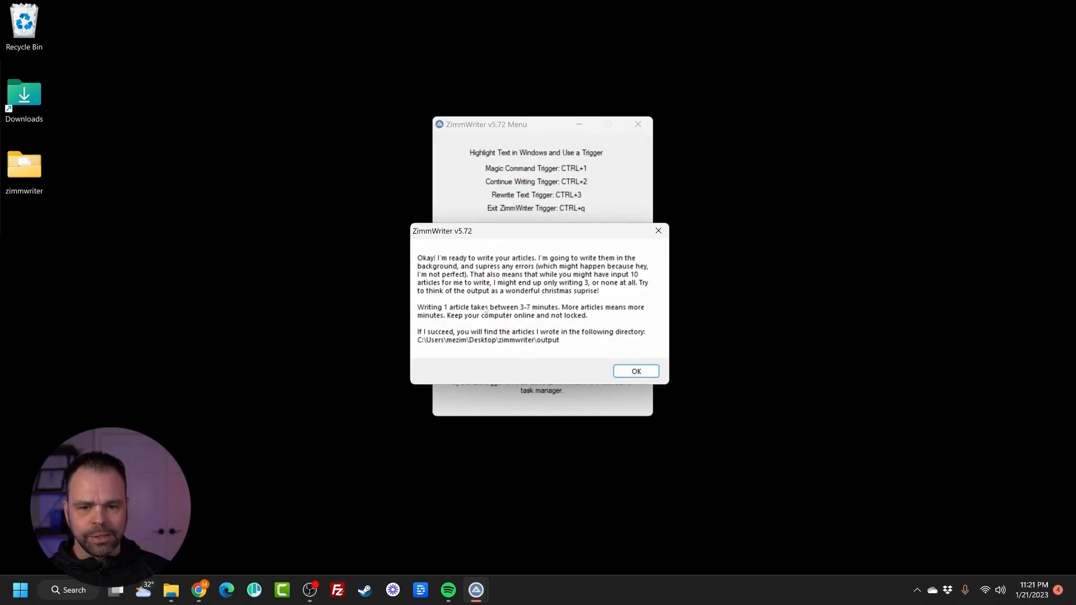
pyautogui.click(635, 371)
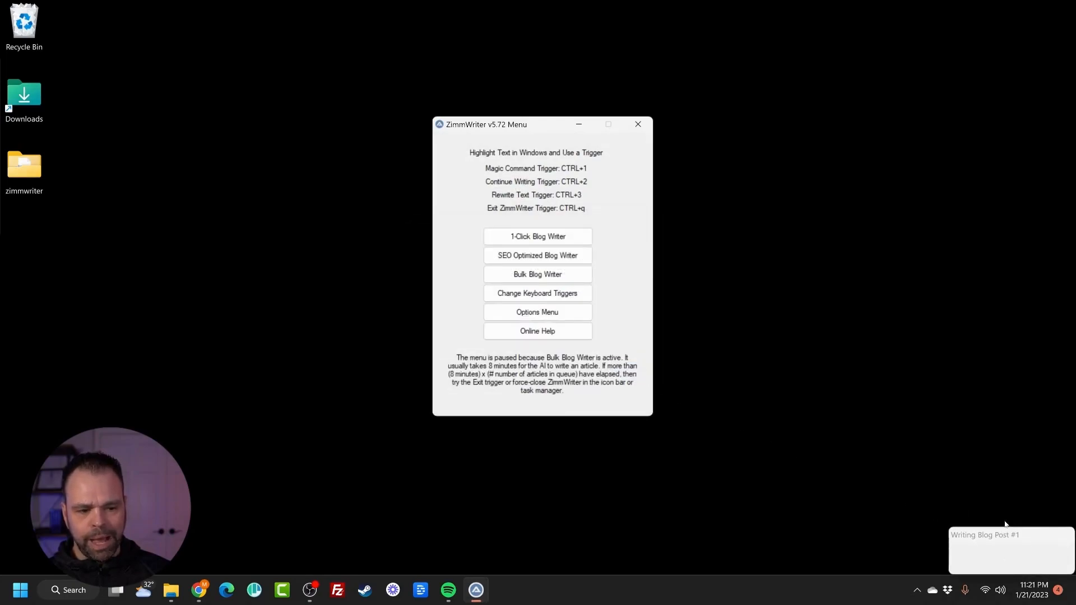
pyautogui.click(537, 274)
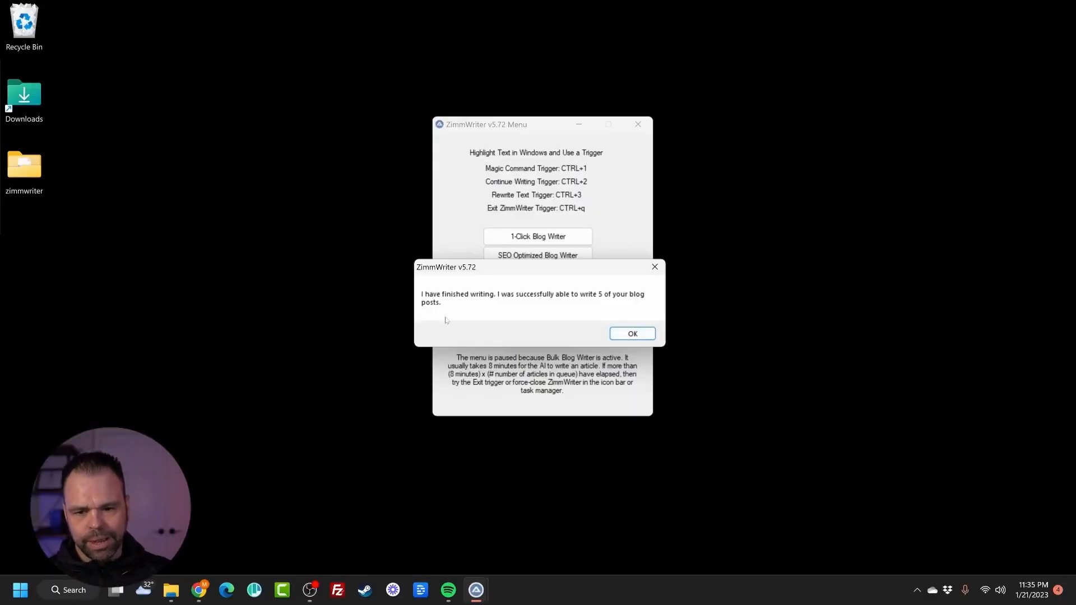
pyautogui.moveTo(593, 328)
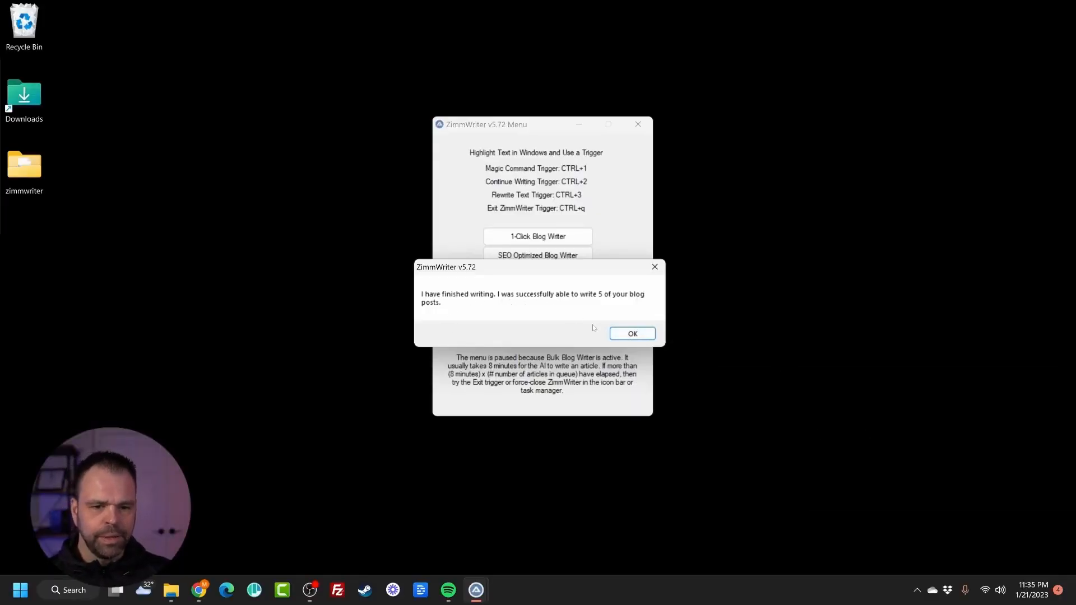
pyautogui.click(632, 334)
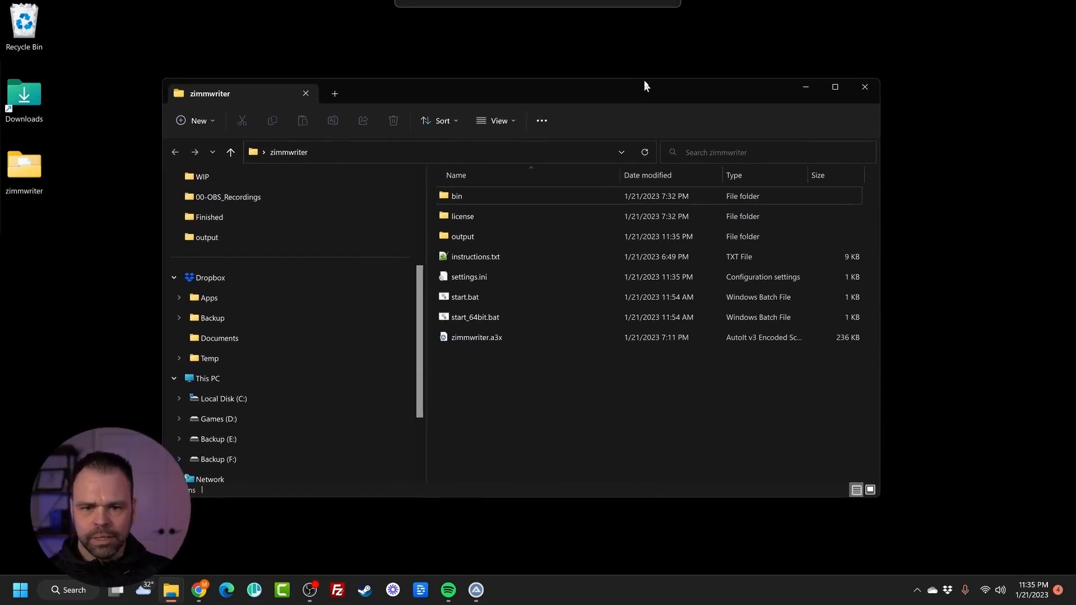
# Enter the output folder and open How_to_Wash_a_Dog.txt in Notepad++.
pyautogui.doubleClick(462, 236)
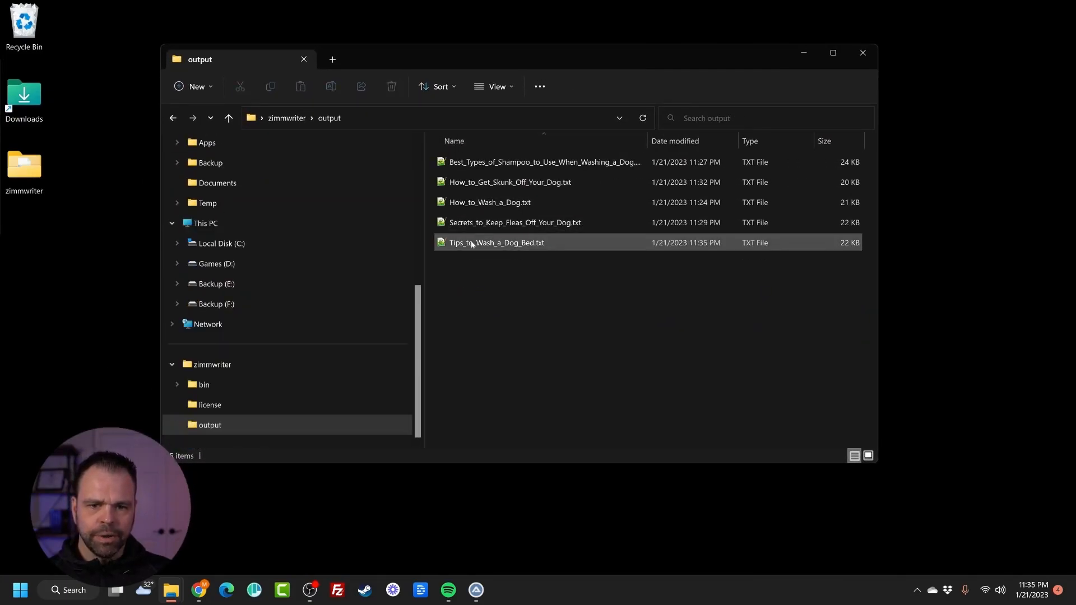
pyautogui.click(489, 202)
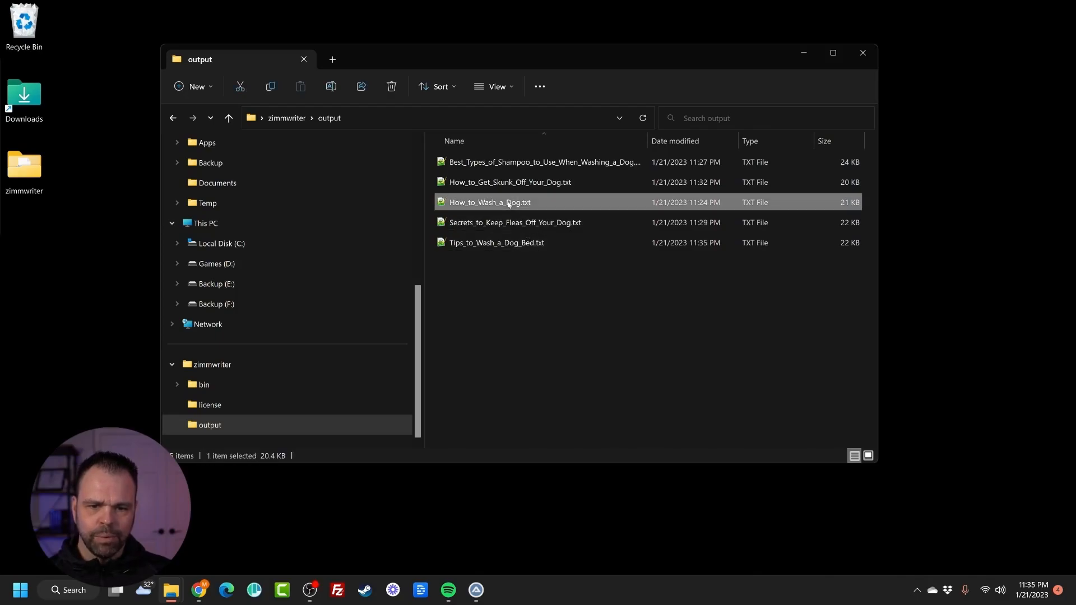
pyautogui.doubleClick(489, 202)
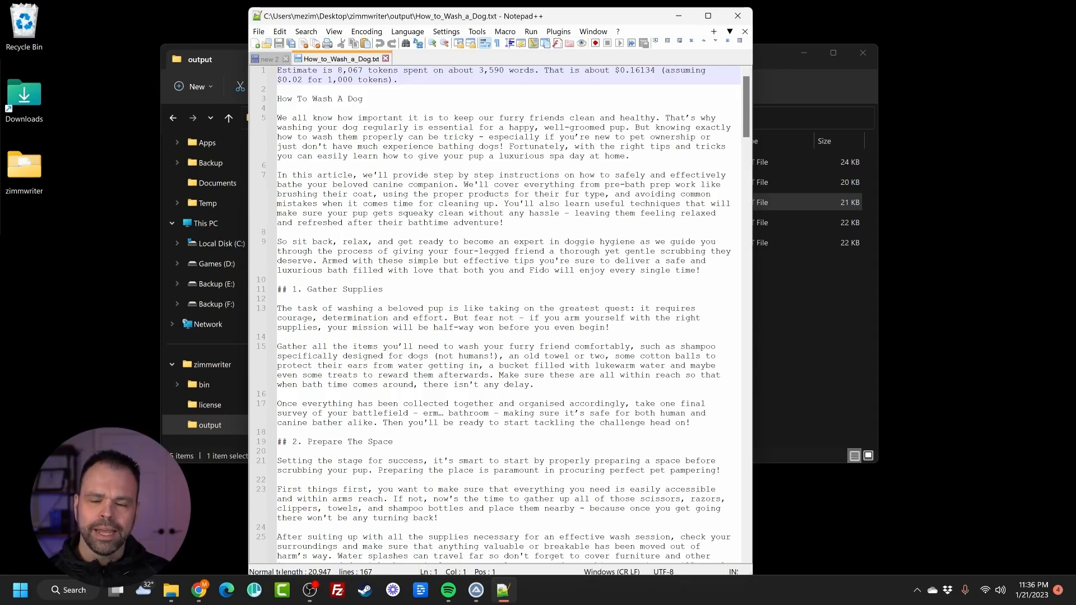
pyautogui.scroll(-3)
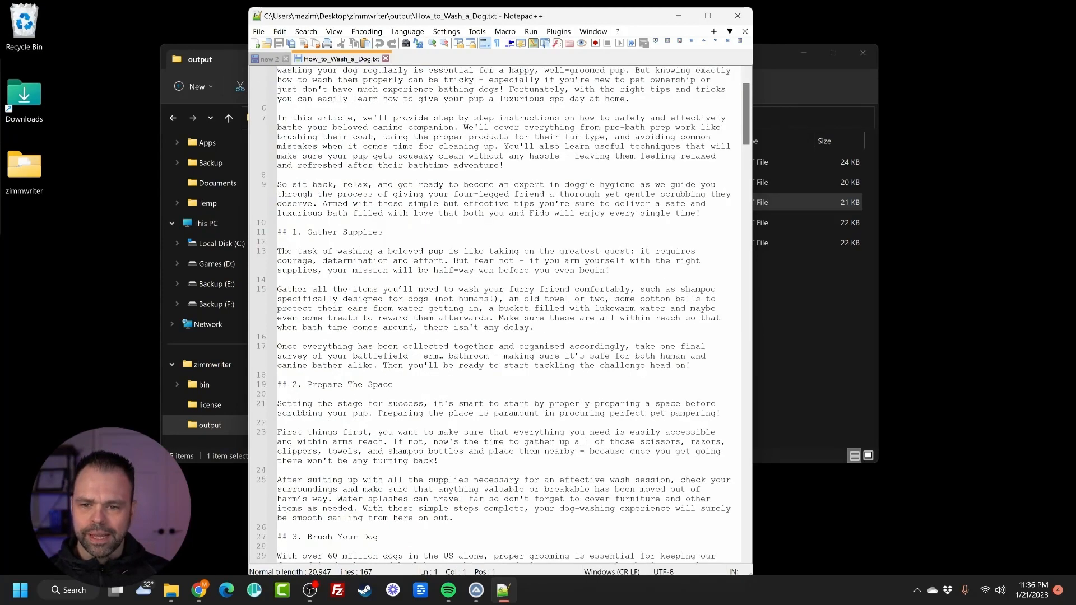
pyautogui.scroll(-3)
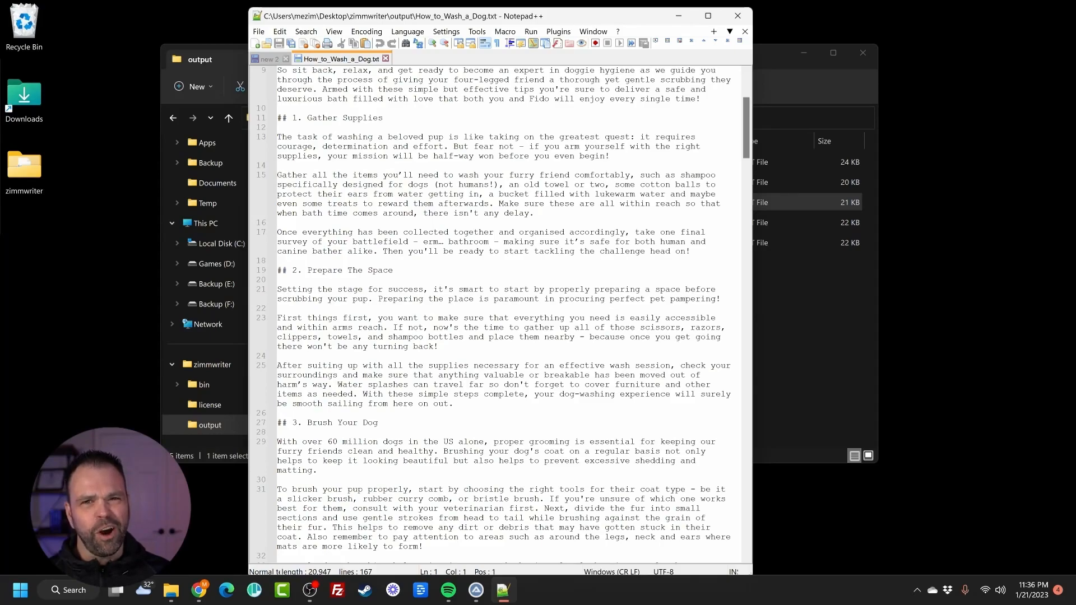
pyautogui.scroll(-3)
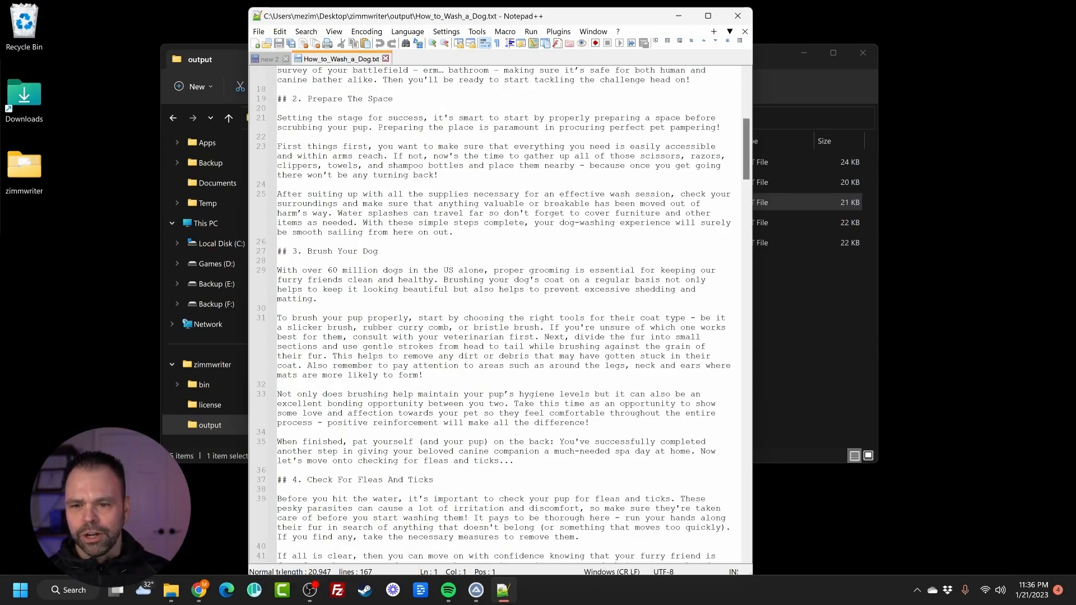
pyautogui.scroll(-3)
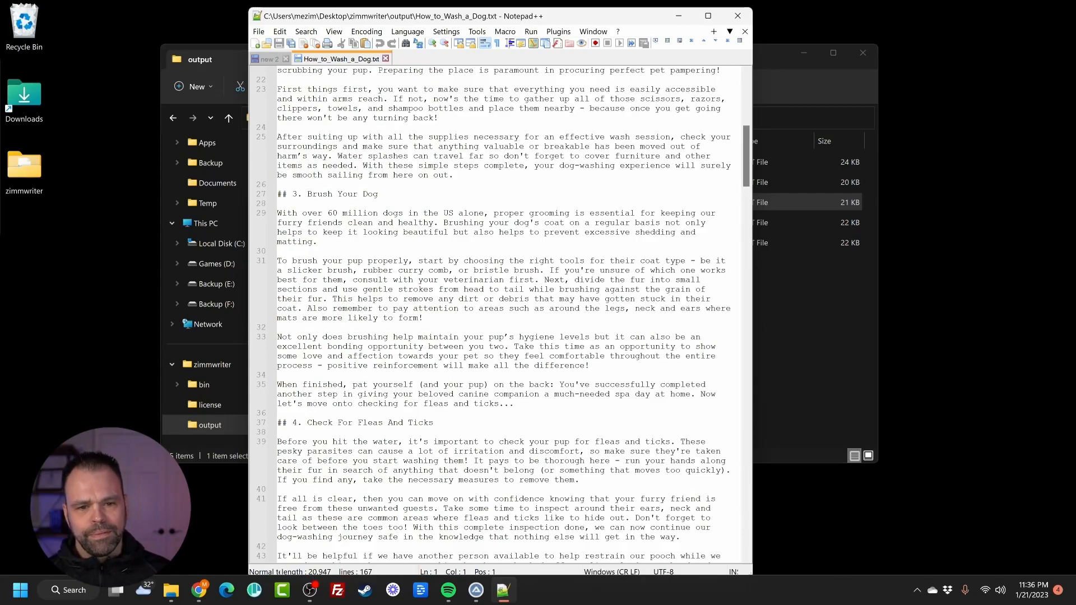
pyautogui.scroll(-3)
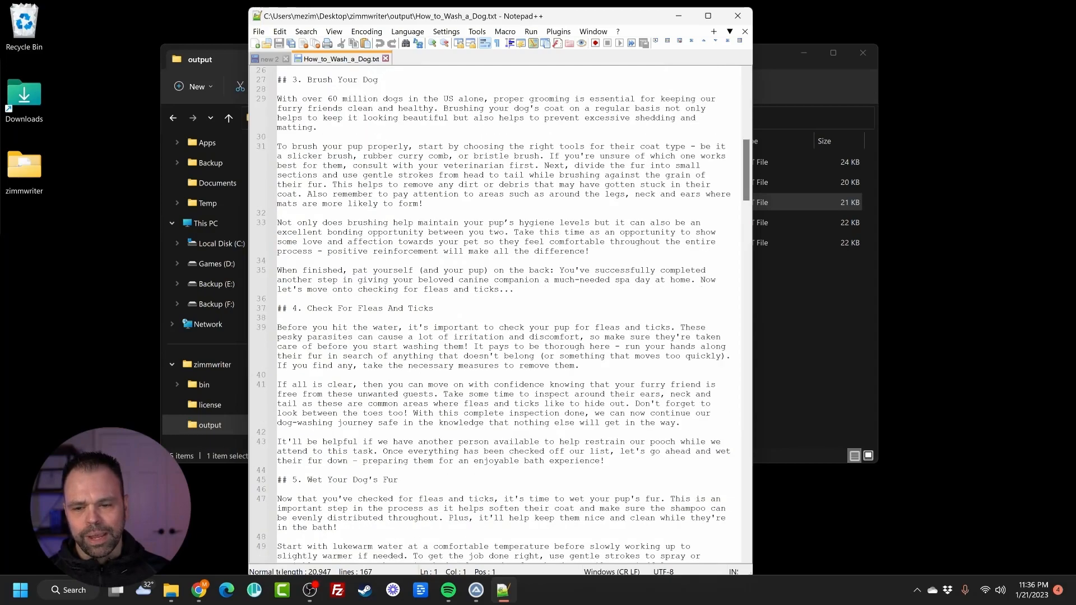
pyautogui.scroll(-3)
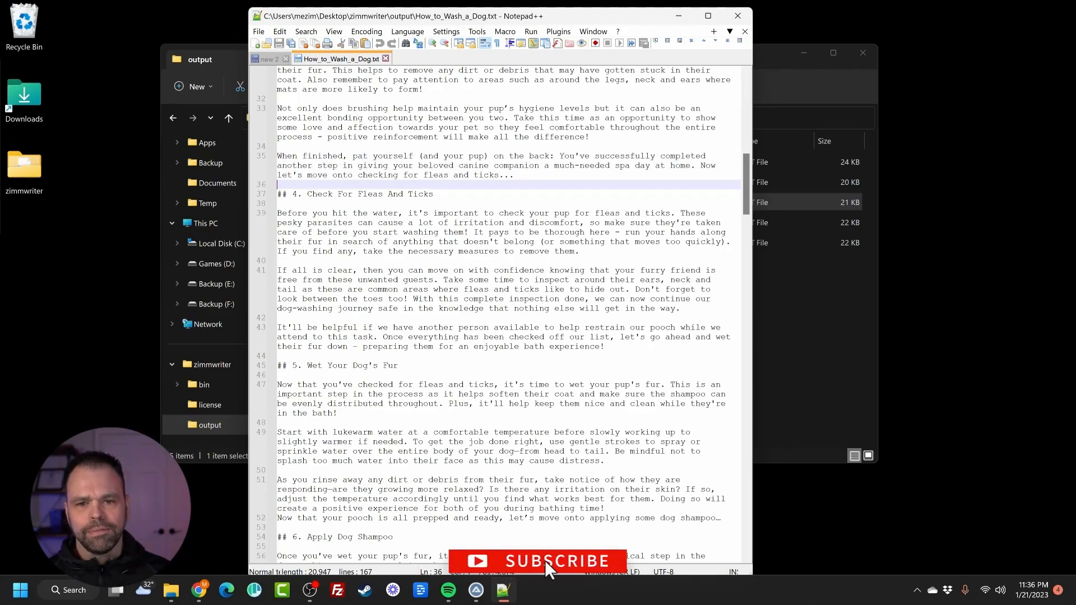
pyautogui.doubleClick(343, 194)
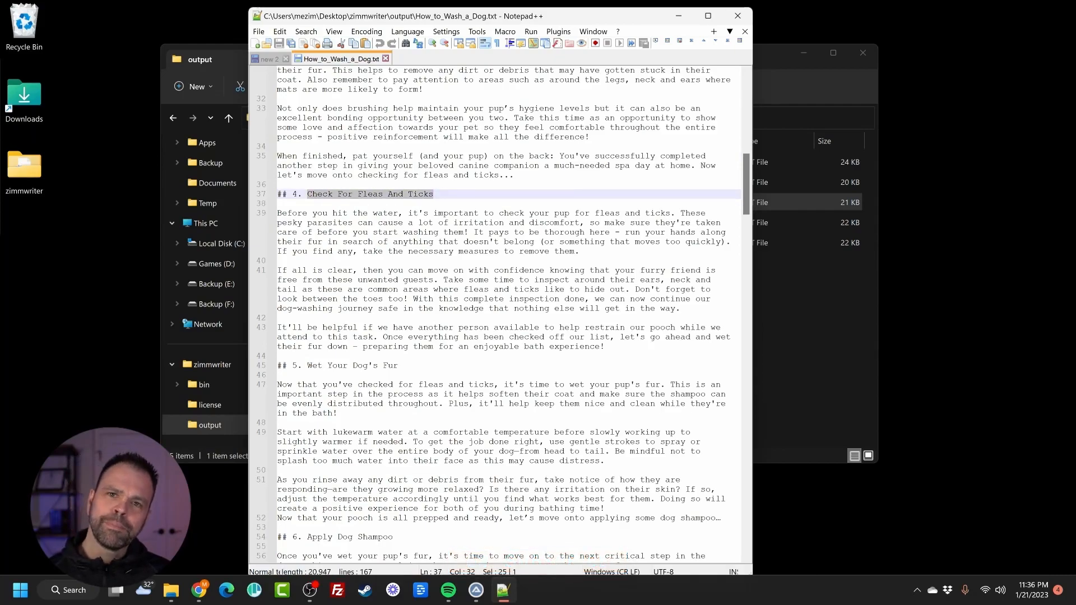
# Scroll through the remaining article, past its troubleshooting tips and FAQ.
pyautogui.scroll(-3)
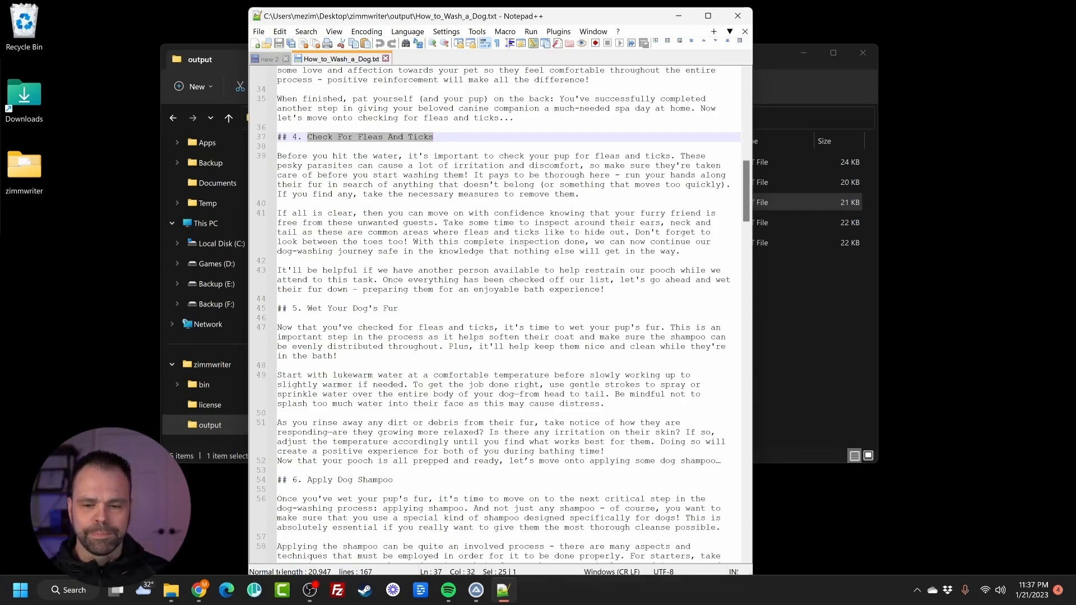
pyautogui.scroll(-3)
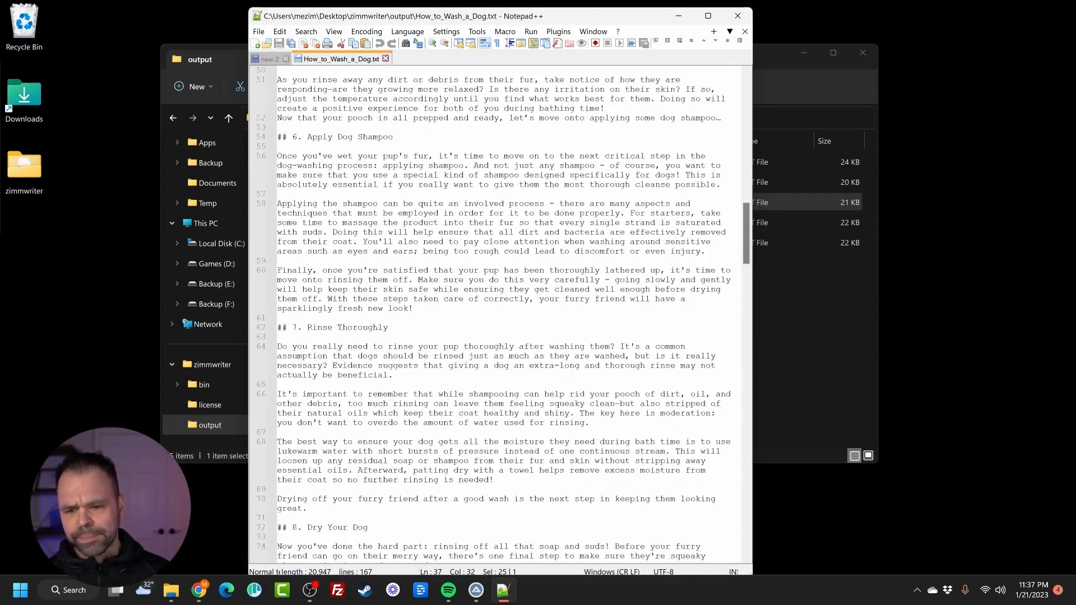
pyautogui.scroll(-3)
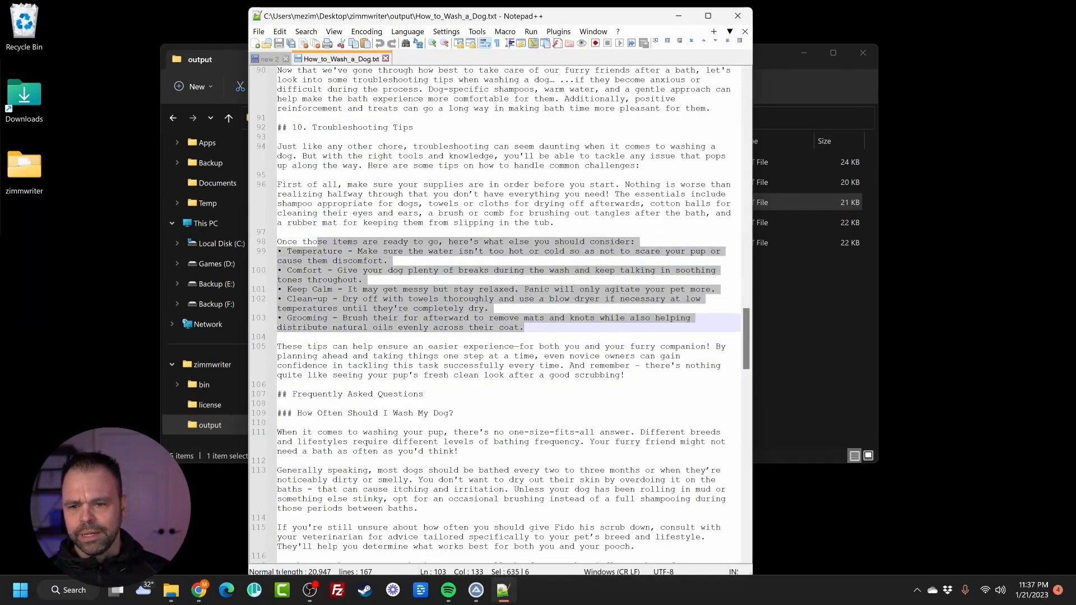
pyautogui.scroll(-3)
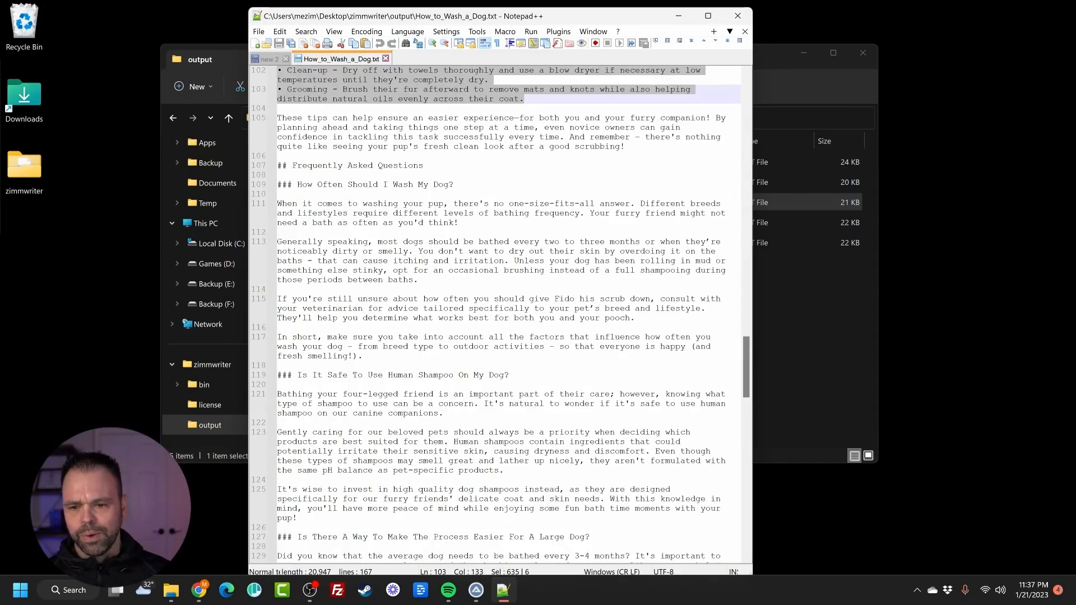
pyautogui.scroll(-3)
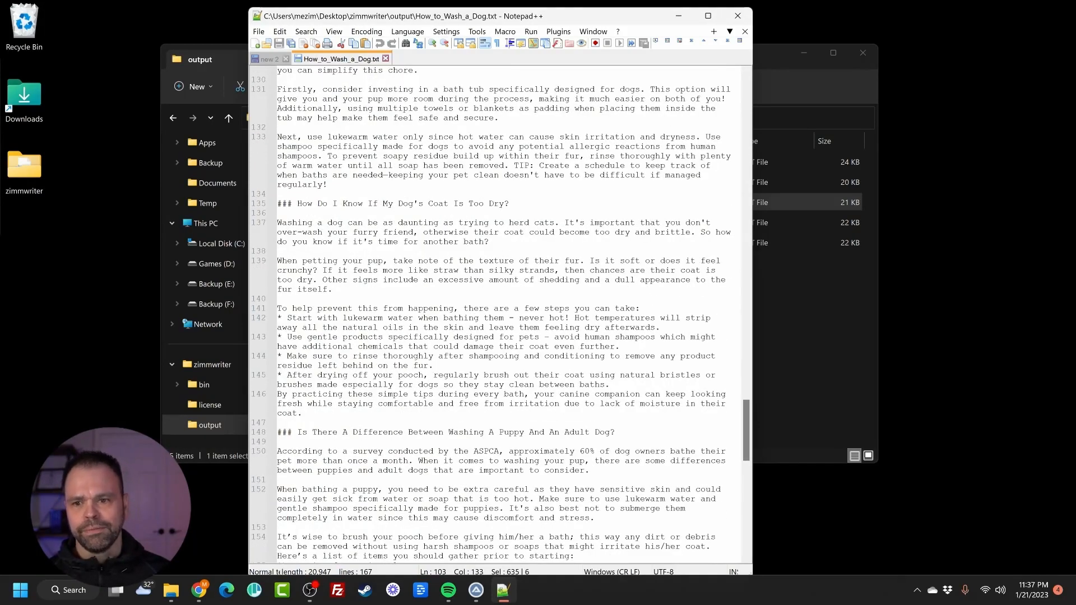
pyautogui.scroll(-3)
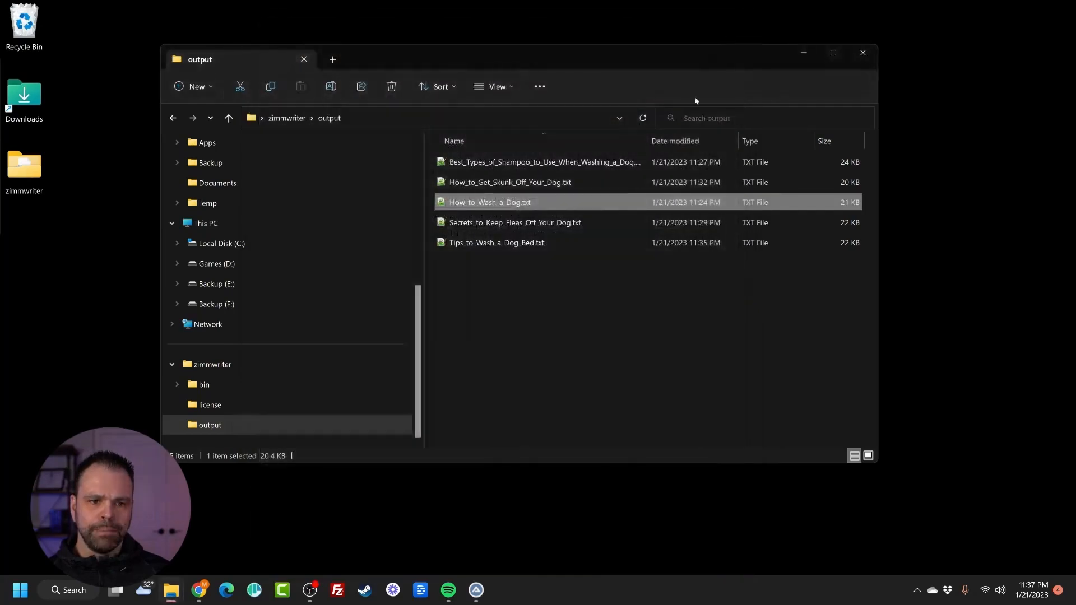
pyautogui.moveTo(603, 300)
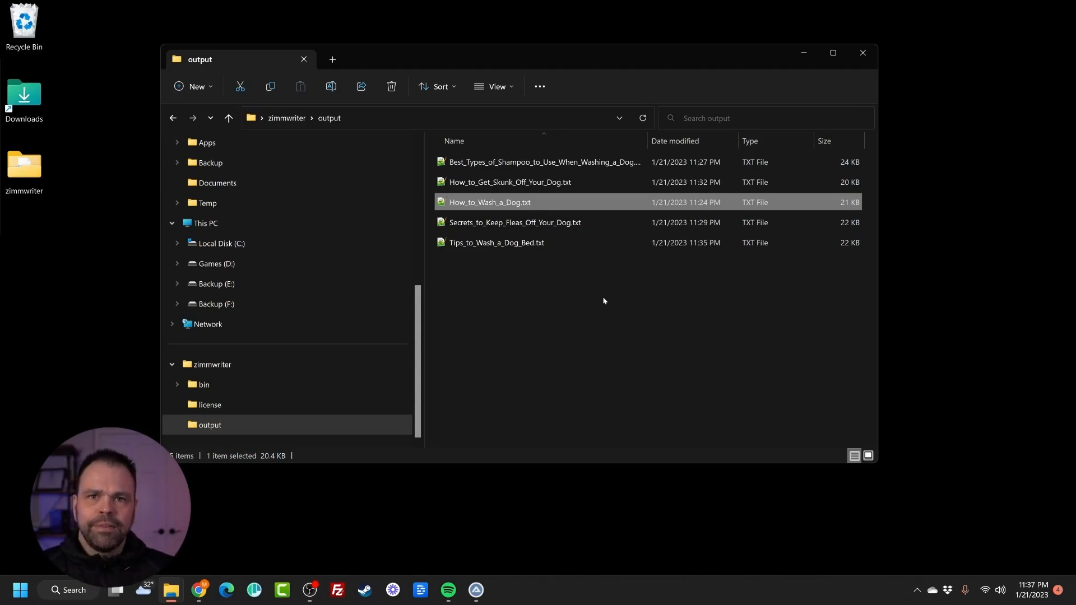
# Select Tips_to_Wash_a_Dog_Bed.txt in the output folder's file list.
pyautogui.click(496, 242)
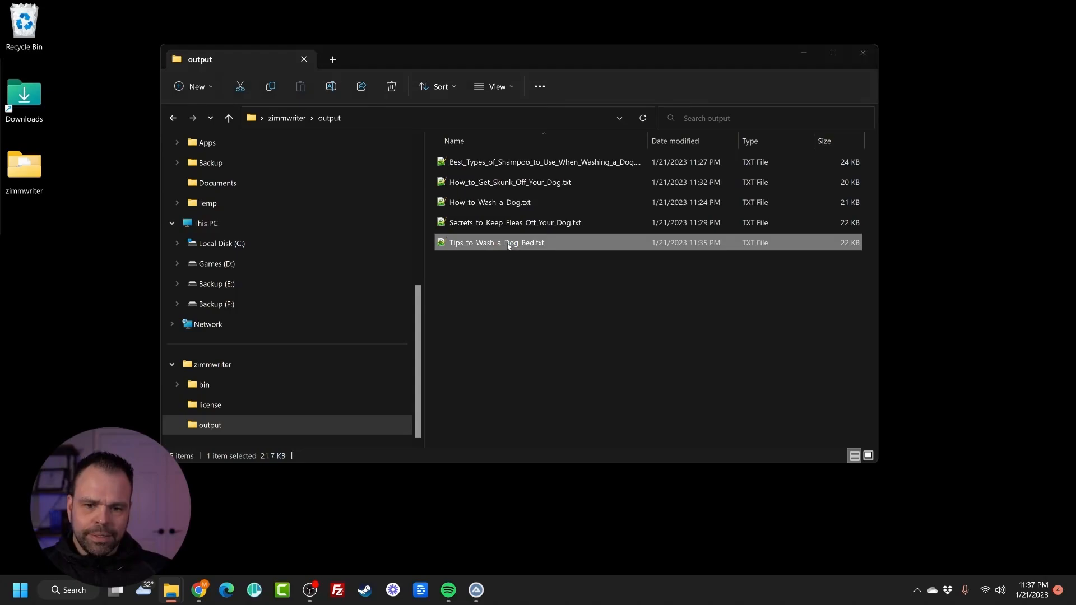
# Open the dog bed, fleas and skunk articles as Notepad++ tabs and browse between them.
pyautogui.doubleClick(496, 242)
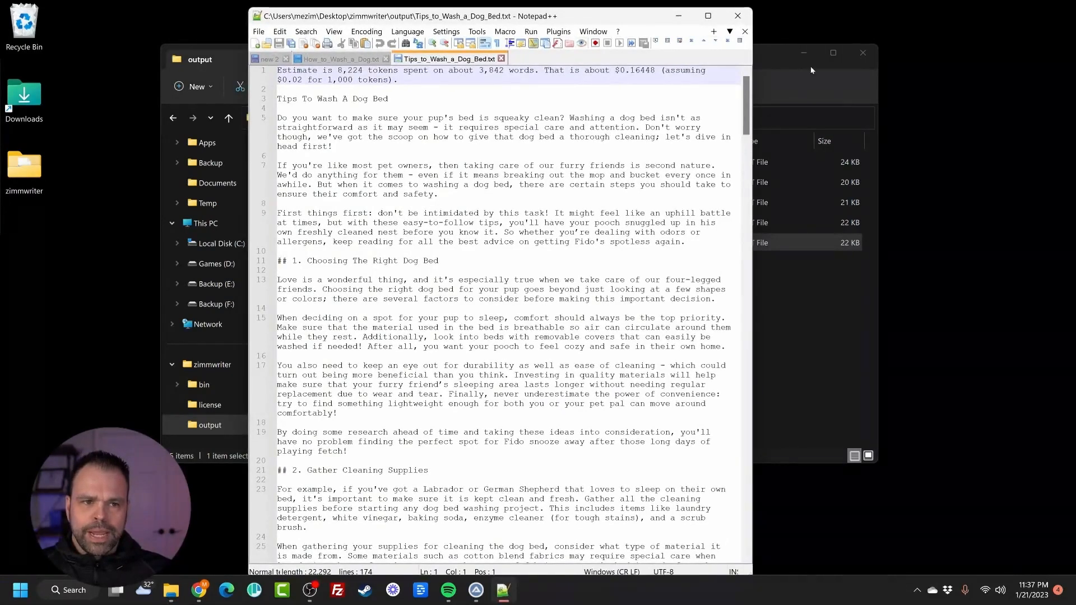
pyautogui.click(580, 58)
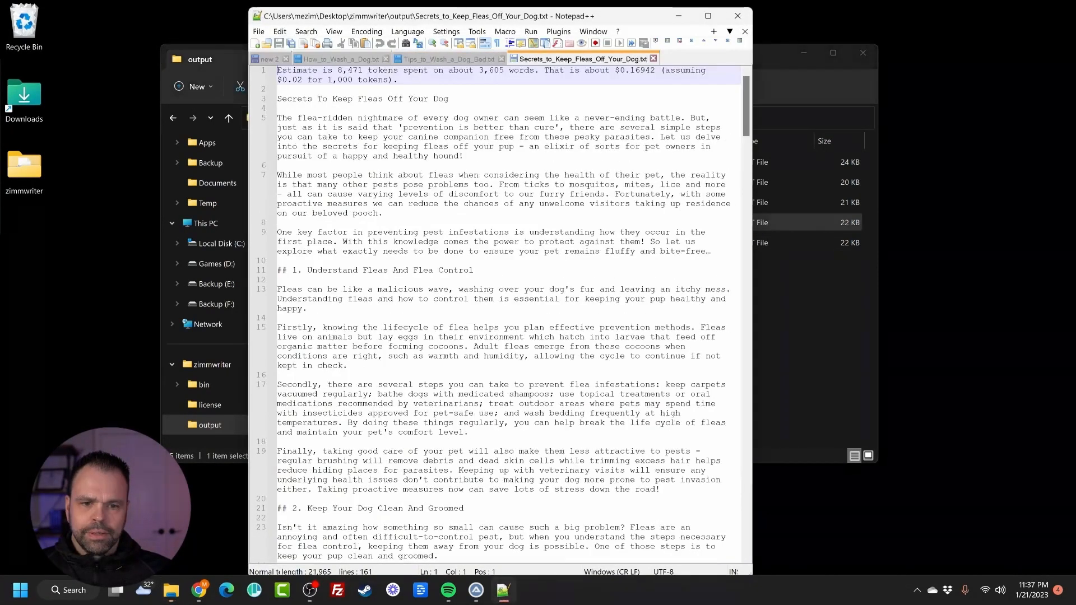
pyautogui.click(340, 58)
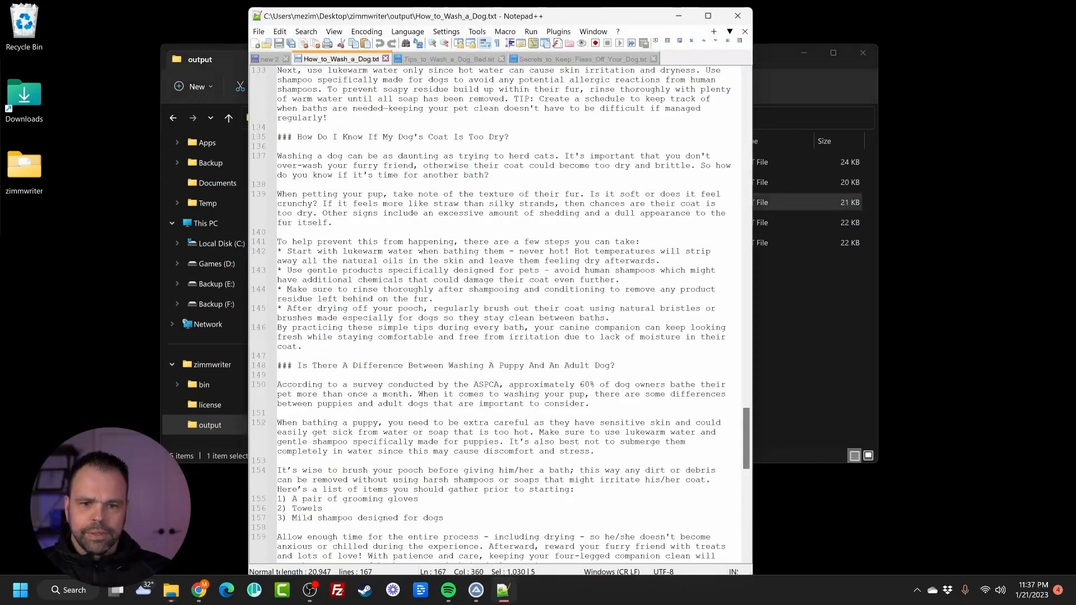
pyautogui.scroll(3)
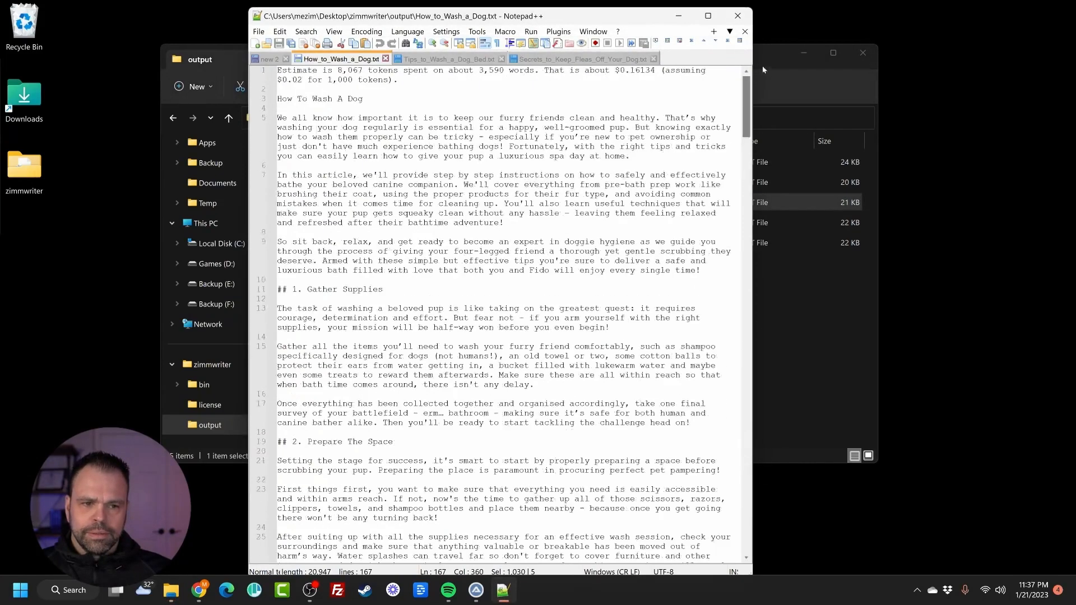
pyautogui.click(584, 59)
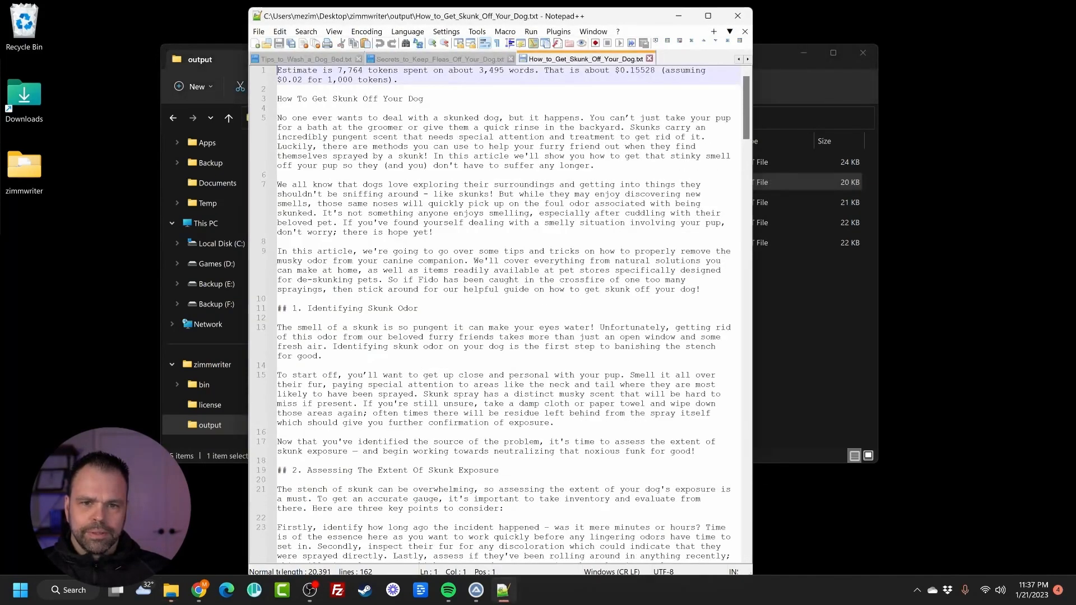
pyautogui.click(492, 58)
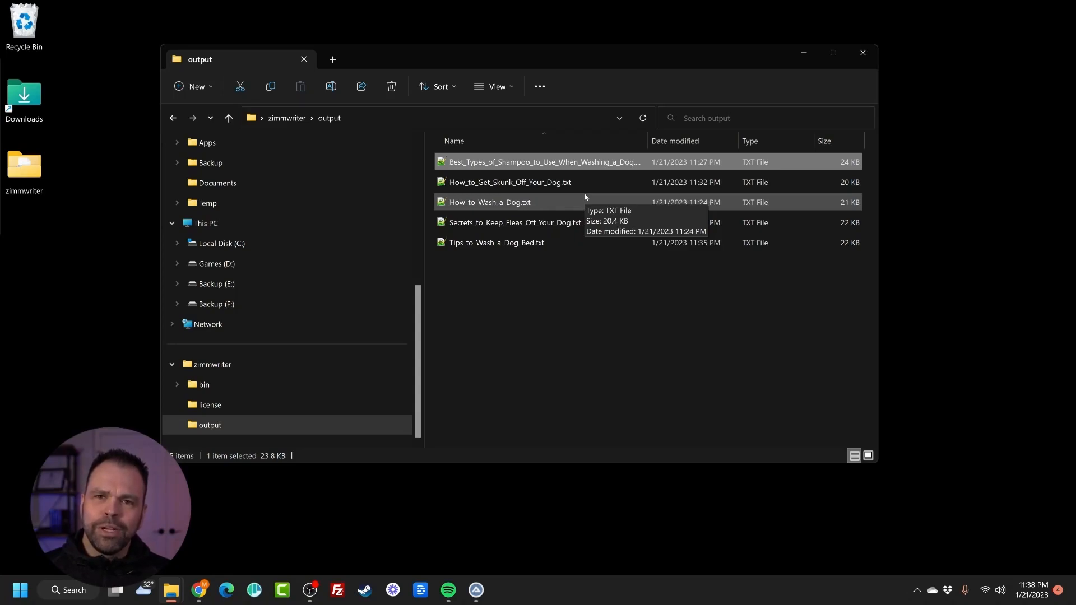
pyautogui.moveTo(584, 165)
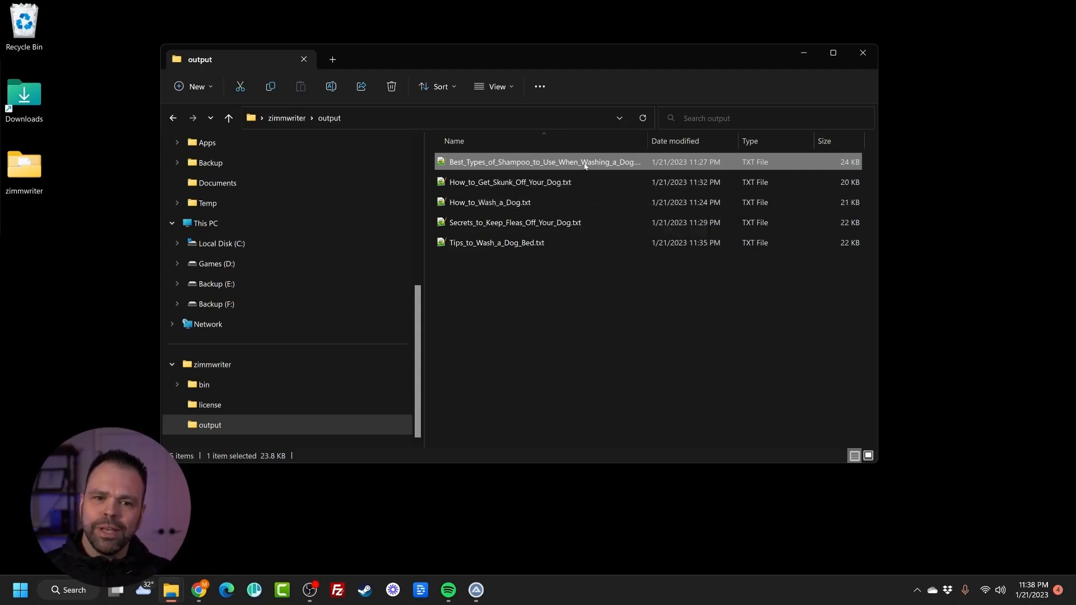
pyautogui.doubleClick(542, 161)
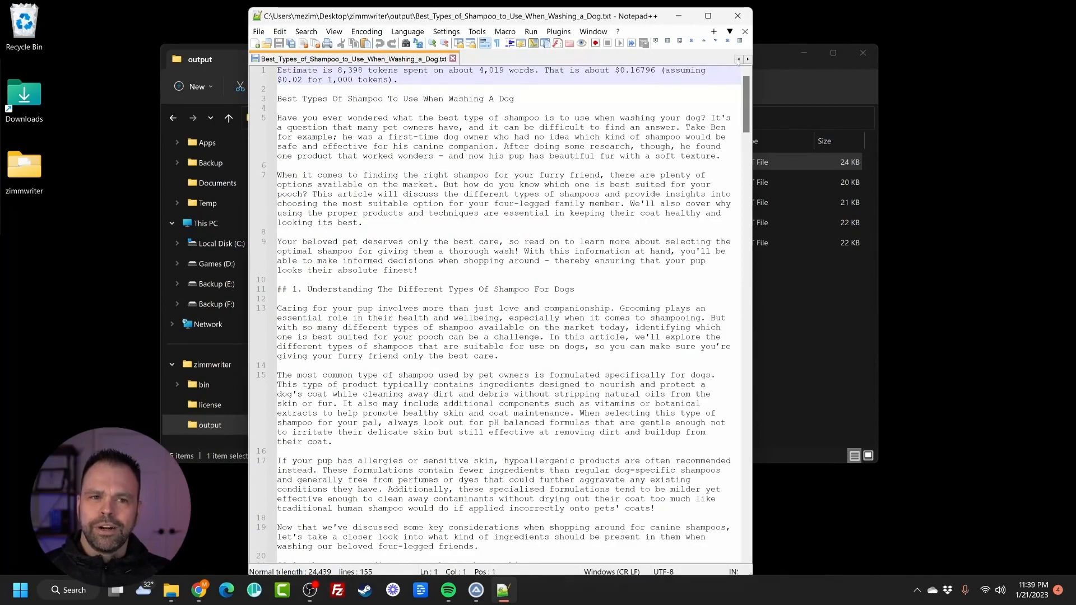
pyautogui.click(743, 15)
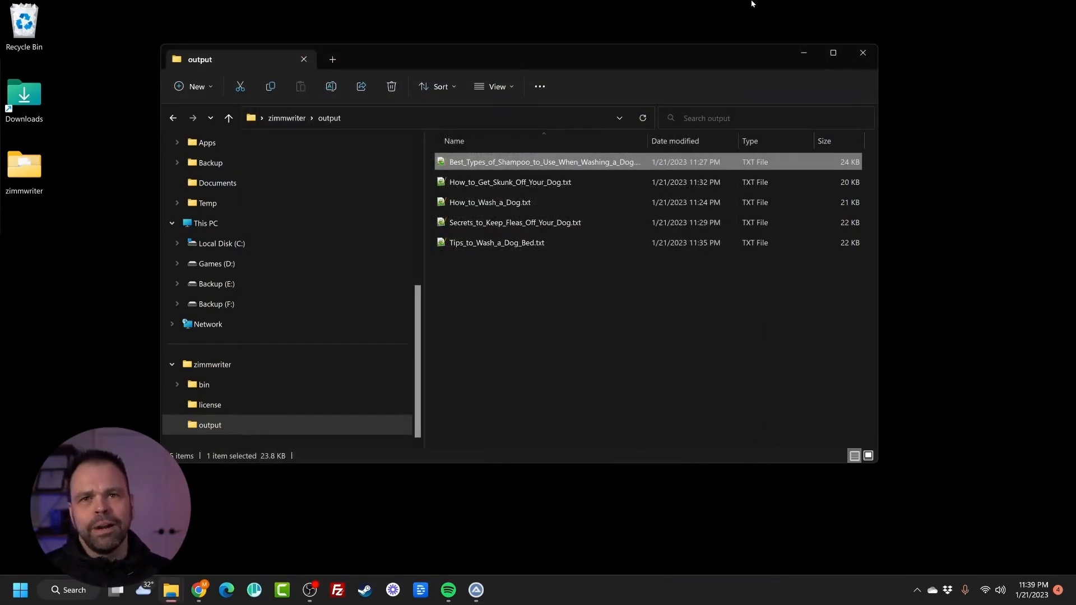